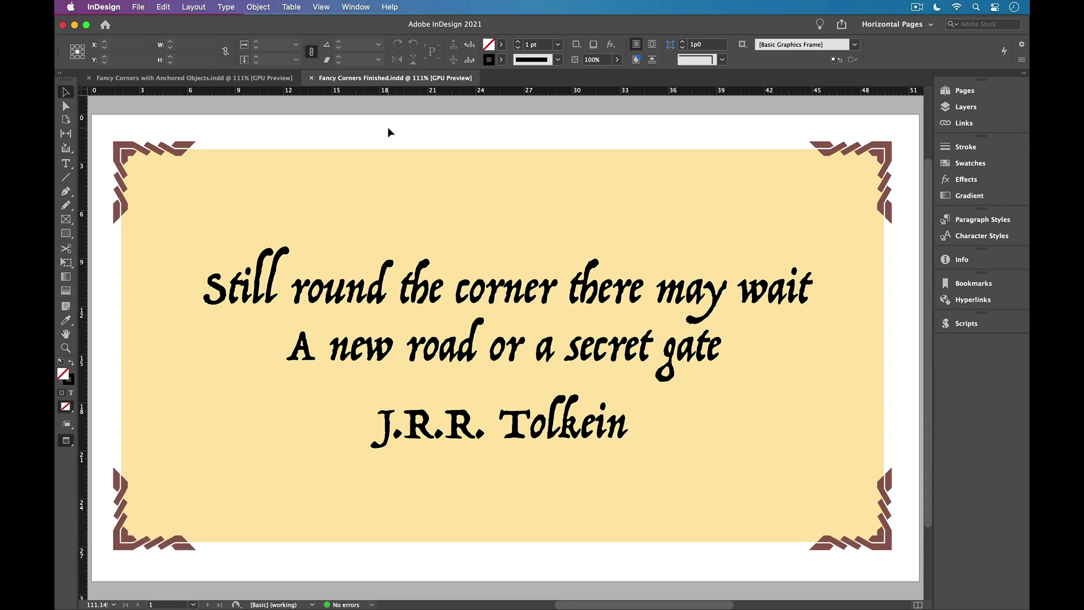
{"action": "mouse_move", "coordinate": [413, 177]}
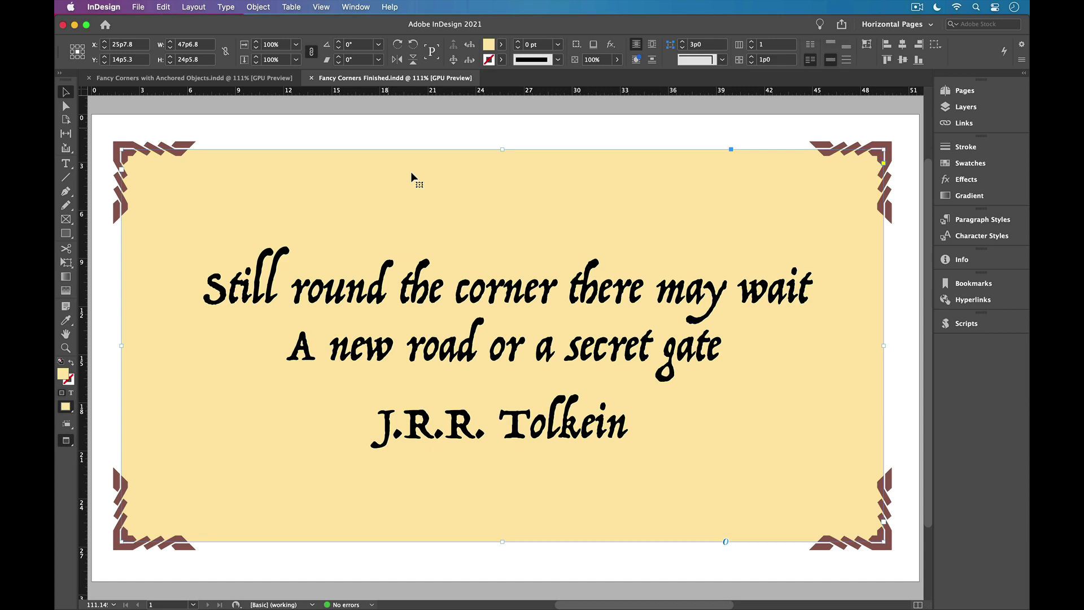
{"action": "mouse_move", "coordinate": [824, 443]}
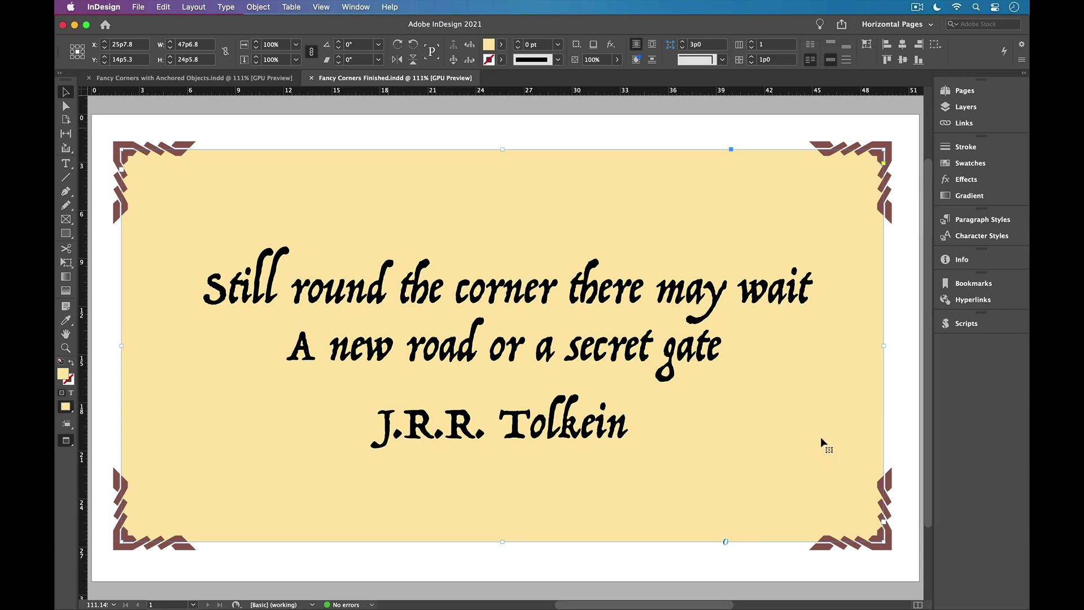
{"action": "mouse_move", "coordinate": [883, 540]}
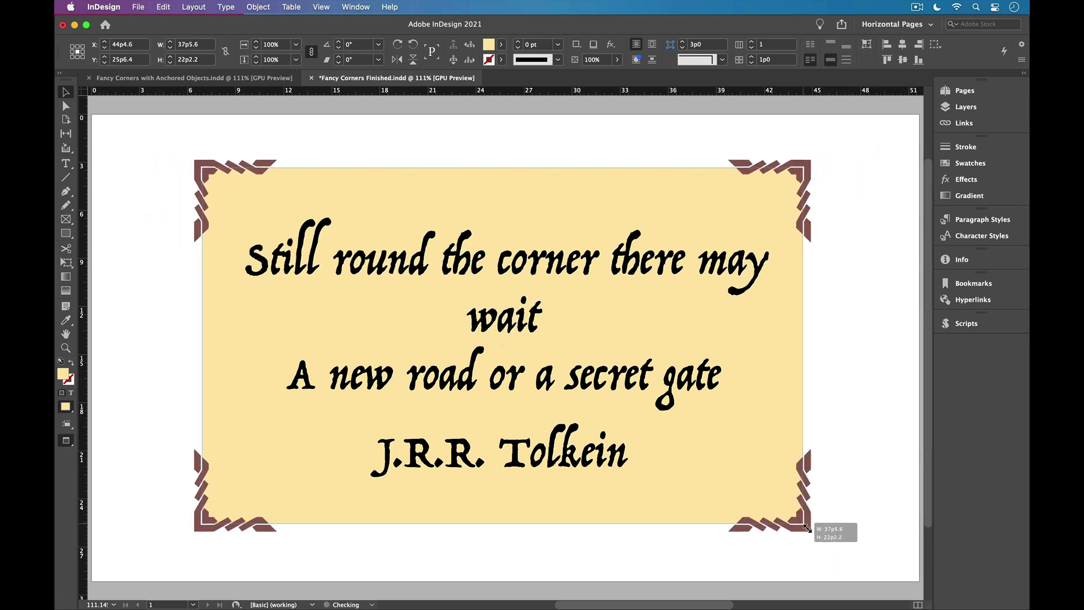
Shrink the finished frame to check the corners follow, then select a loose corner ornament
{"action": "left_click_drag", "start_coordinate": [807, 529], "coordinate": [885, 535]}
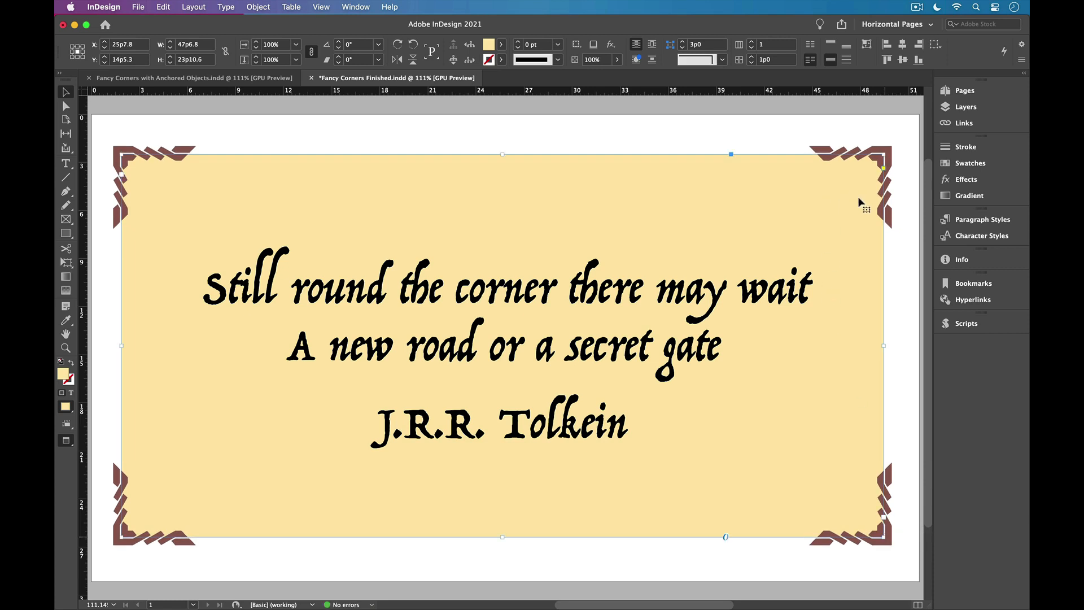
{"action": "mouse_move", "coordinate": [857, 192]}
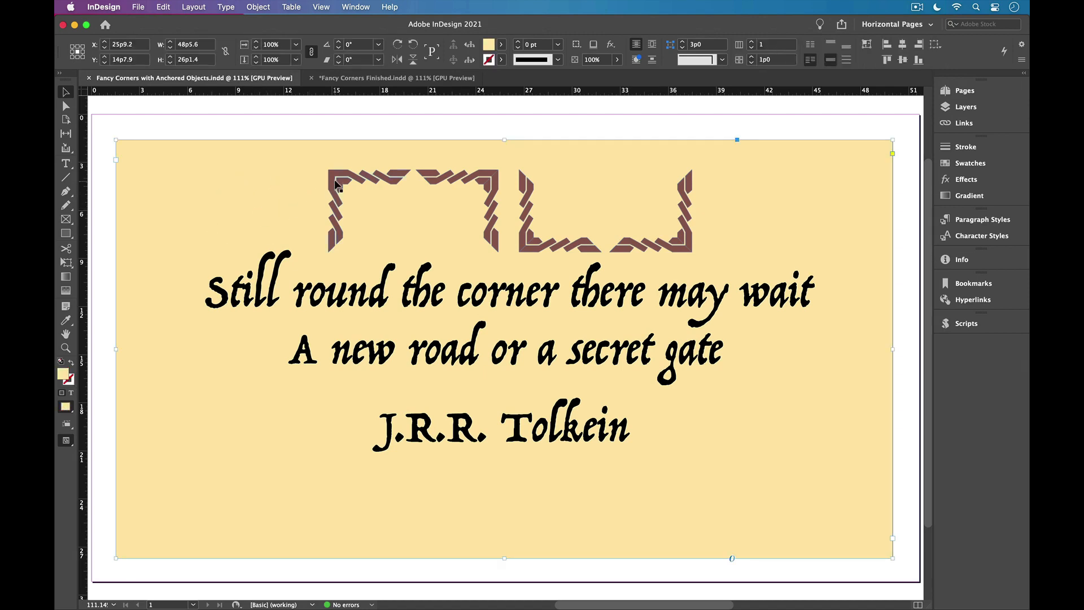
{"action": "left_click", "coordinate": [456, 211]}
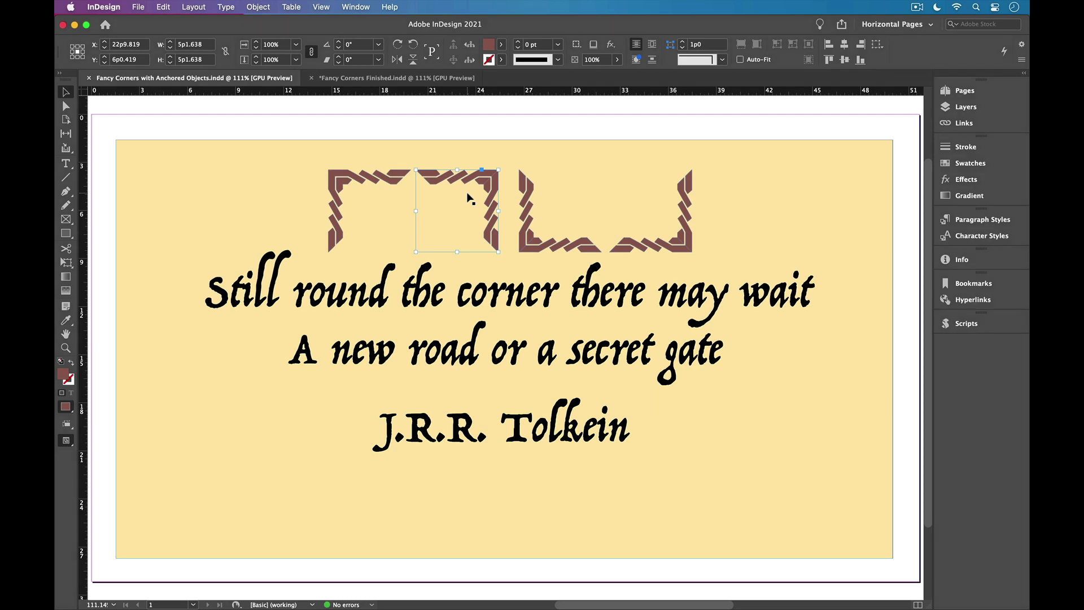
{"action": "mouse_move", "coordinate": [525, 211]}
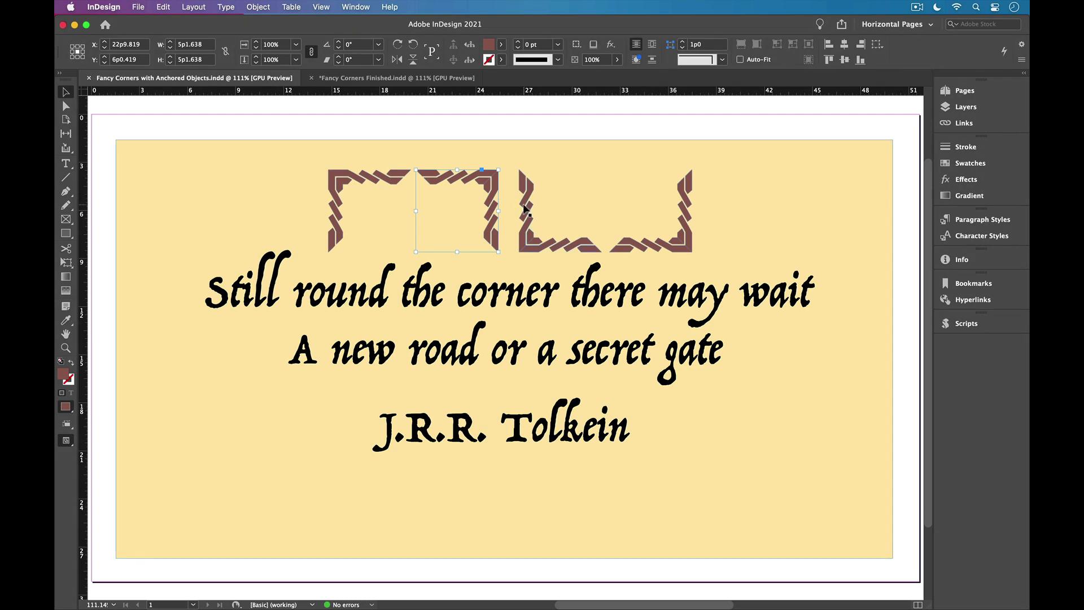
{"action": "mouse_move", "coordinate": [641, 218]}
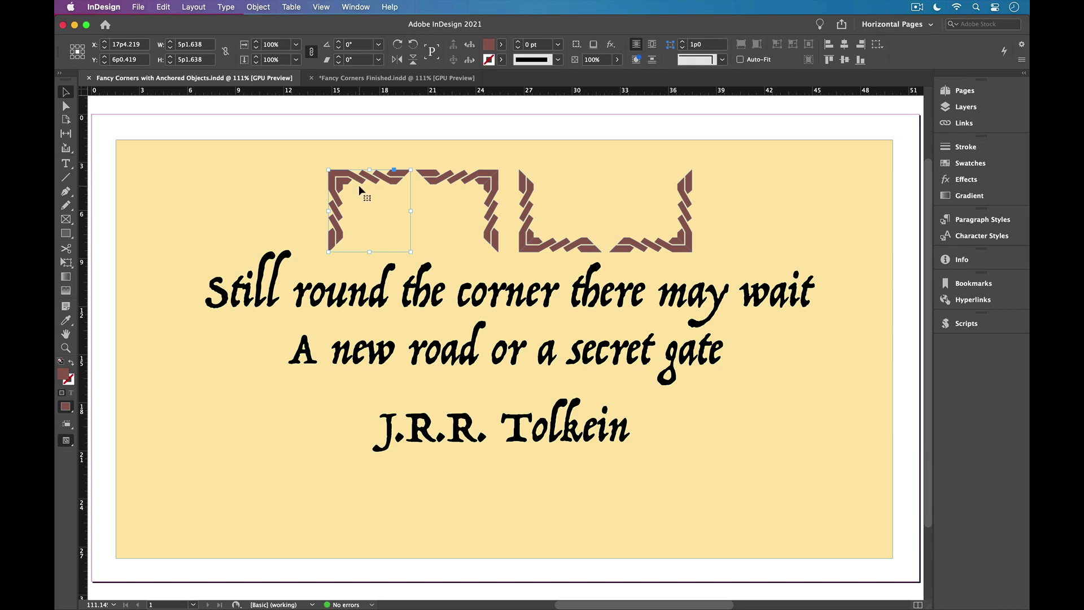
{"action": "mouse_move", "coordinate": [394, 171]}
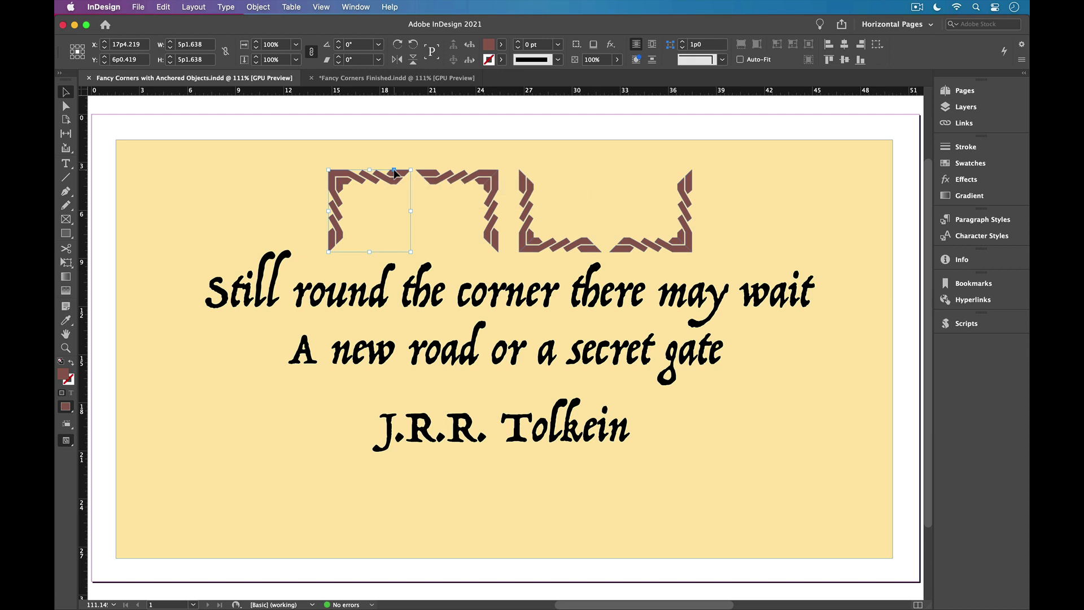
Set the ornament's anchoring to Custom, top-left reference points, relative to the text frame
{"action": "left_click", "coordinate": [208, 291]}
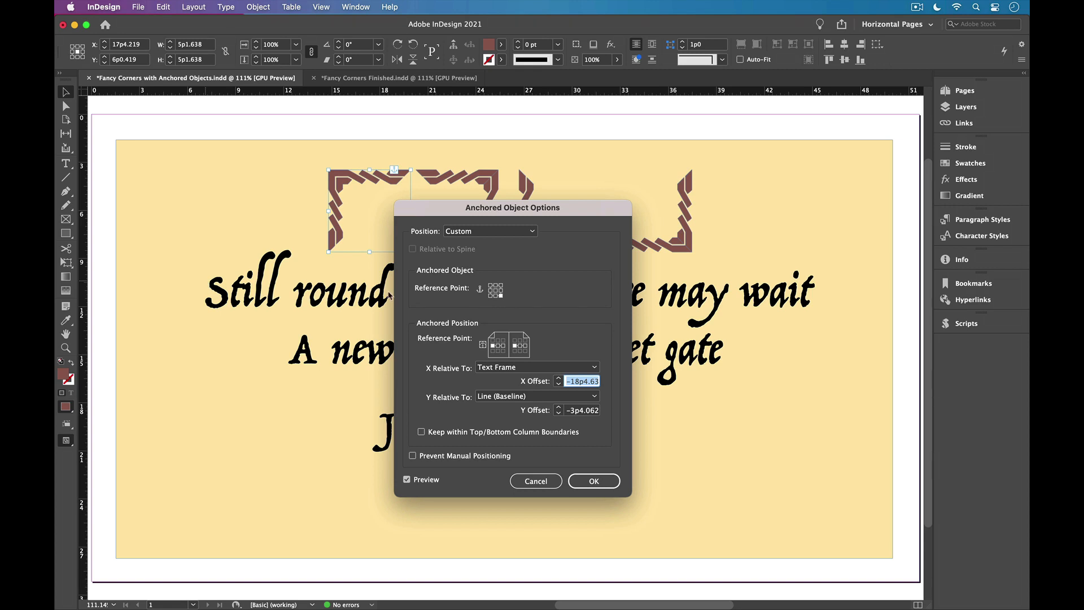
{"action": "mouse_move", "coordinate": [430, 346]}
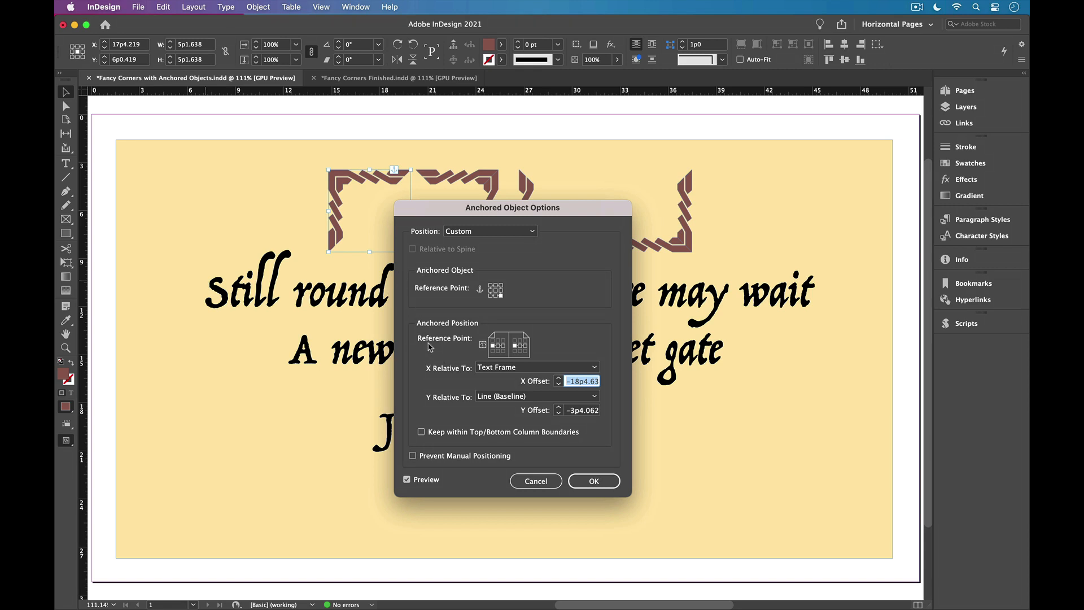
{"action": "mouse_move", "coordinate": [459, 296]}
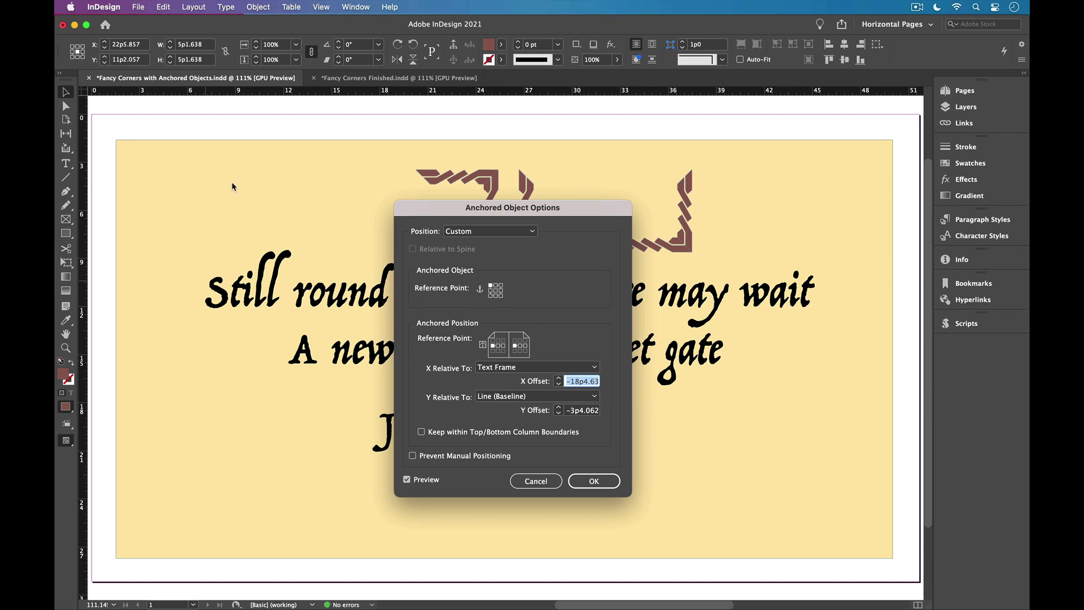
{"action": "mouse_move", "coordinate": [413, 314]}
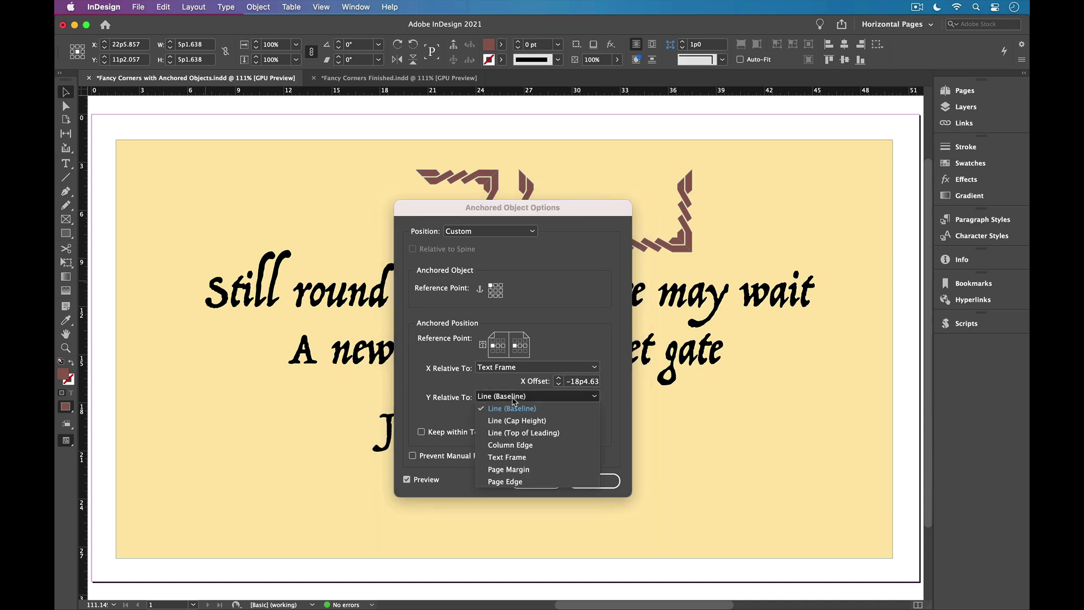
{"action": "left_click", "coordinate": [507, 456]}
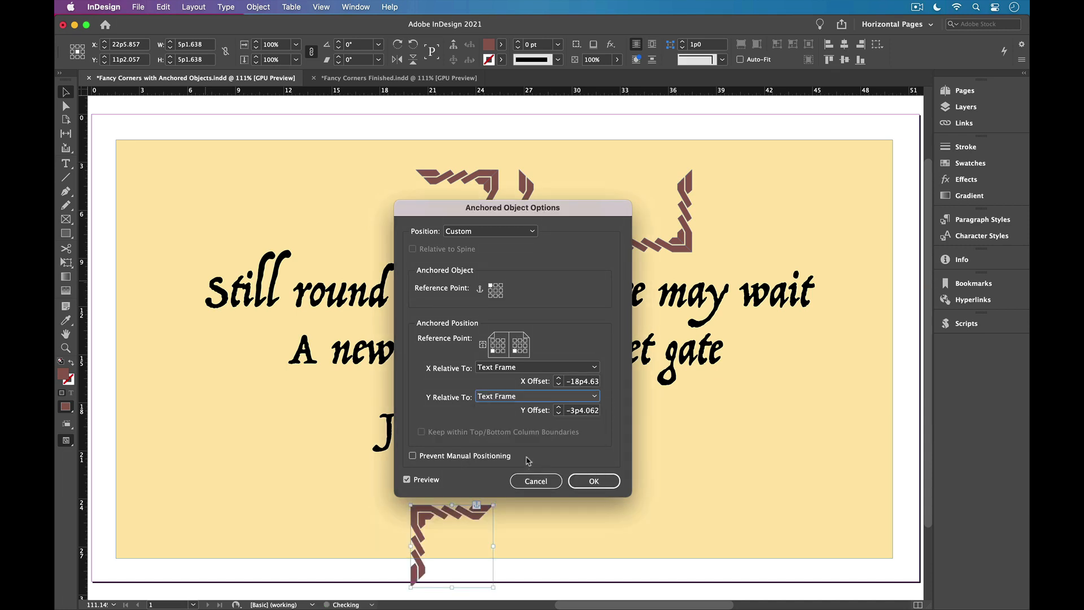
{"action": "left_click", "coordinate": [492, 352]}
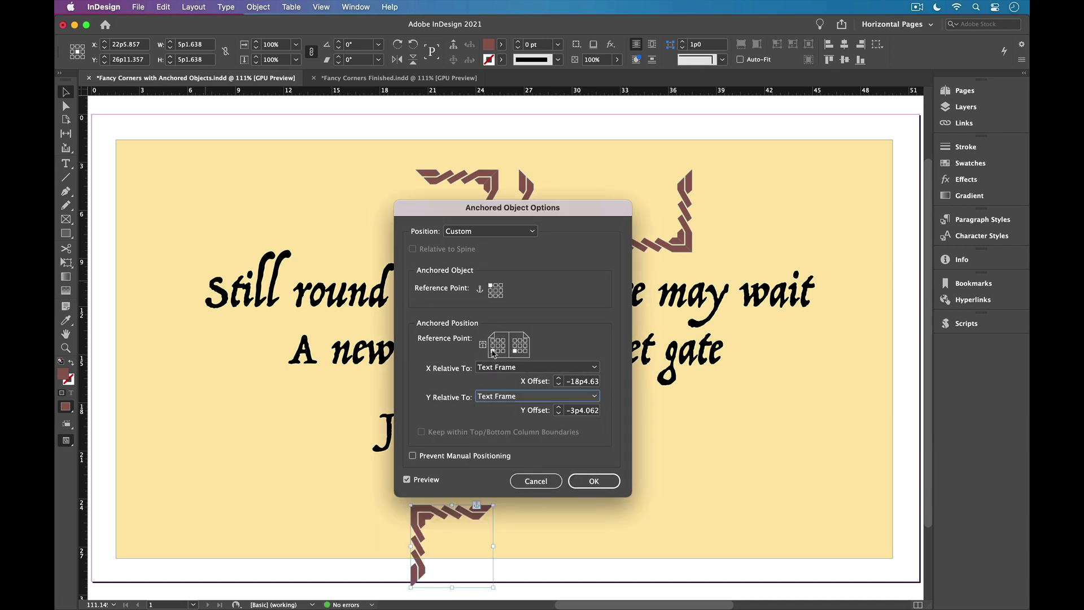
{"action": "left_click", "coordinate": [495, 340]}
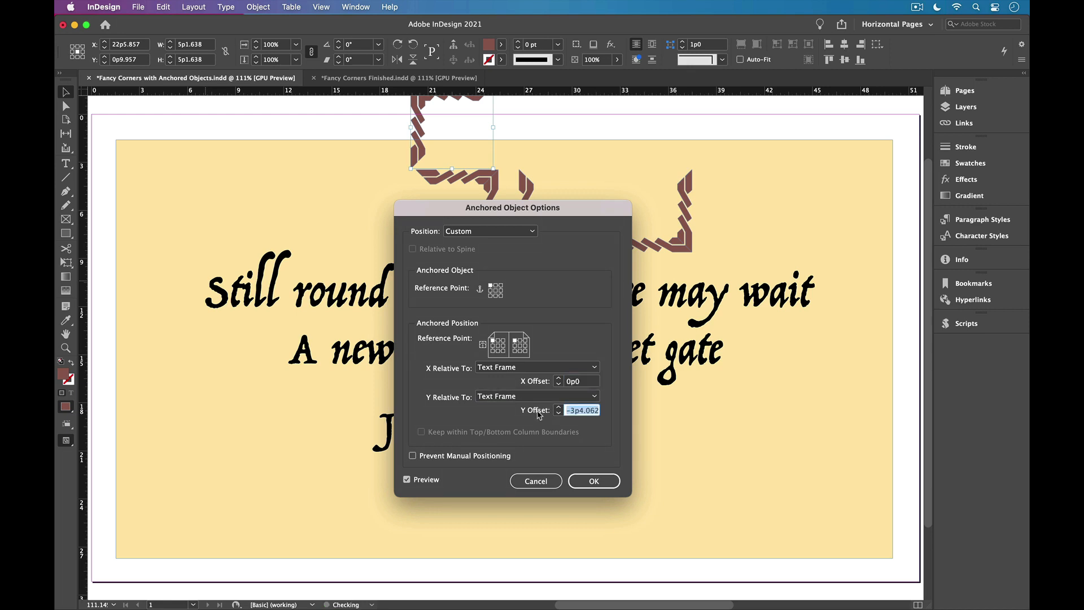
{"action": "type", "text": "0p0"}
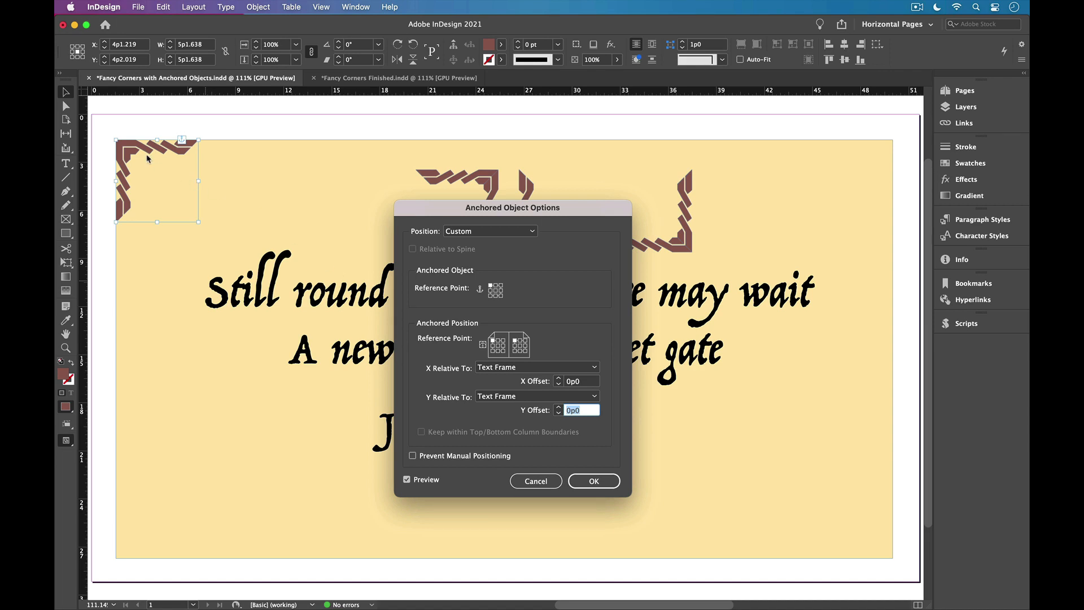
{"action": "mouse_move", "coordinate": [111, 159]}
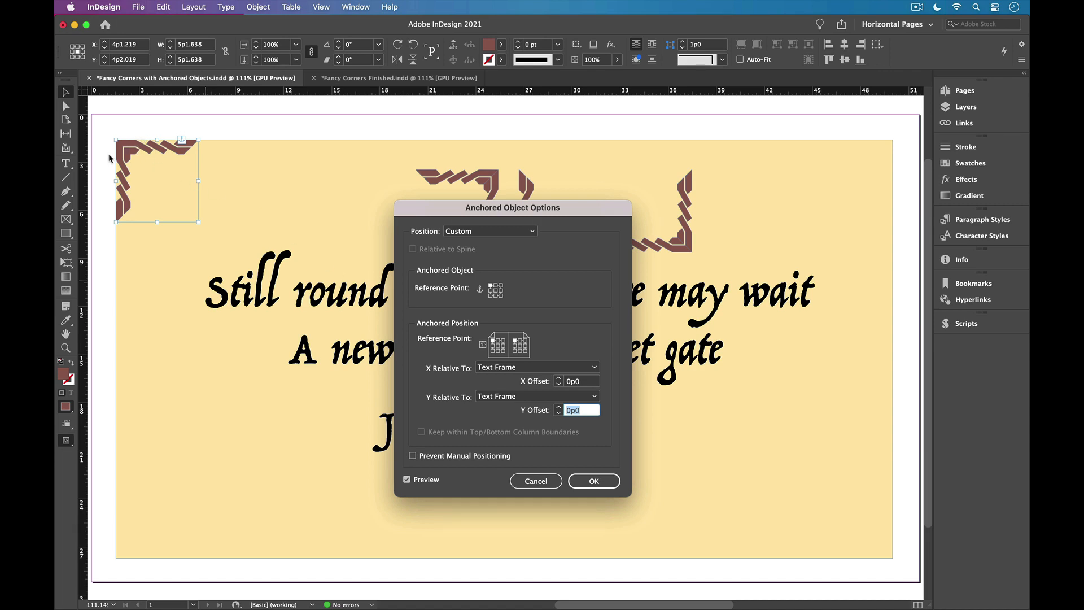
{"action": "mouse_move", "coordinate": [531, 389]}
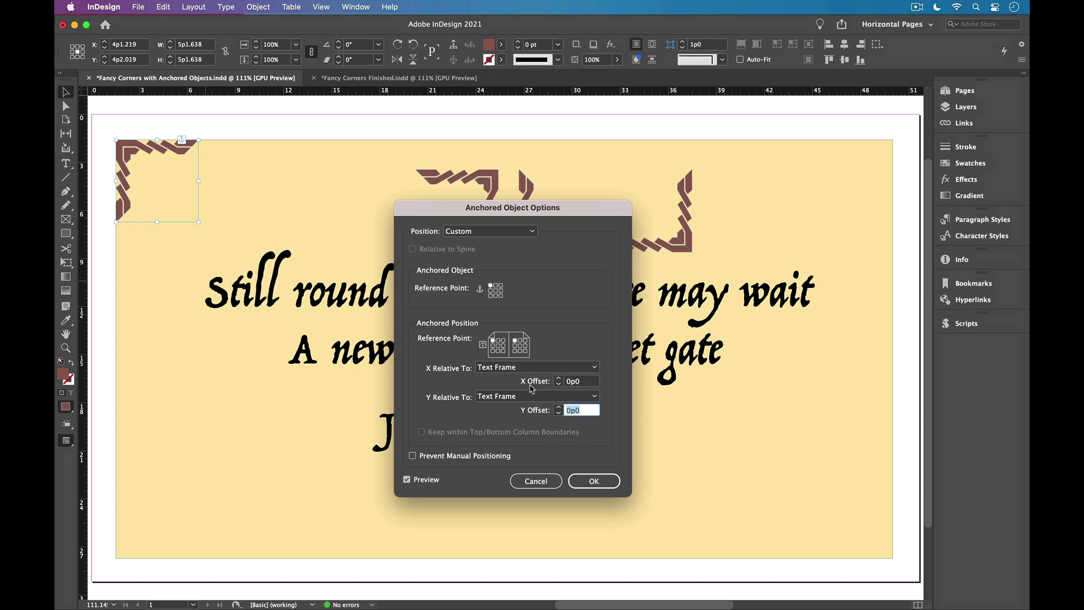
Give the anchor small X and Y offsets (0p0, -0p7) so it sits just outside the frame, and apply
{"action": "left_click", "coordinate": [579, 380]}
{"action": "type", "text": "6"}
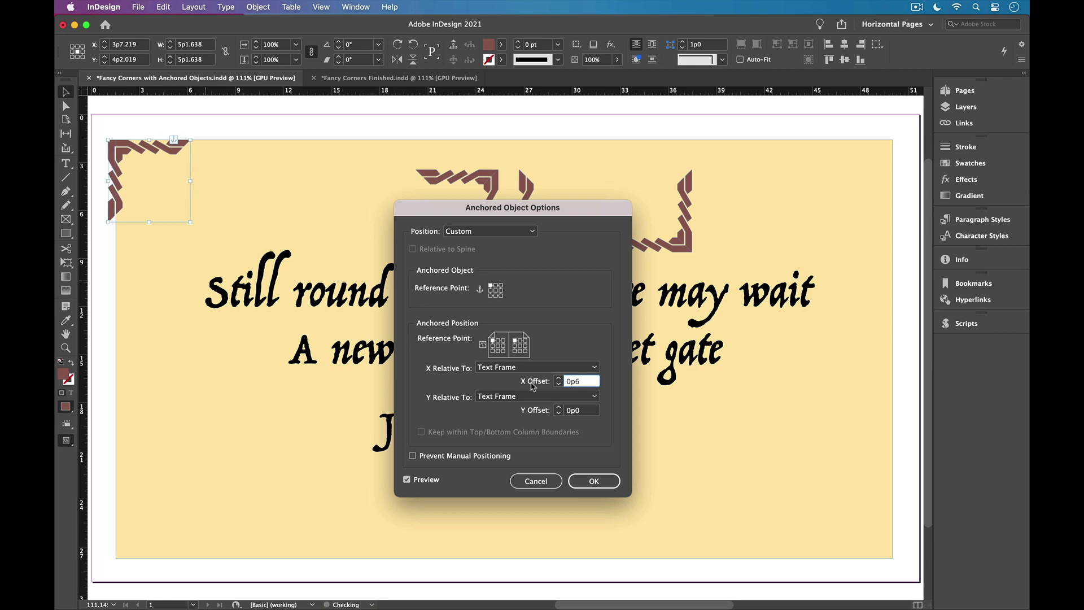
{"action": "left_click", "coordinate": [579, 408]}
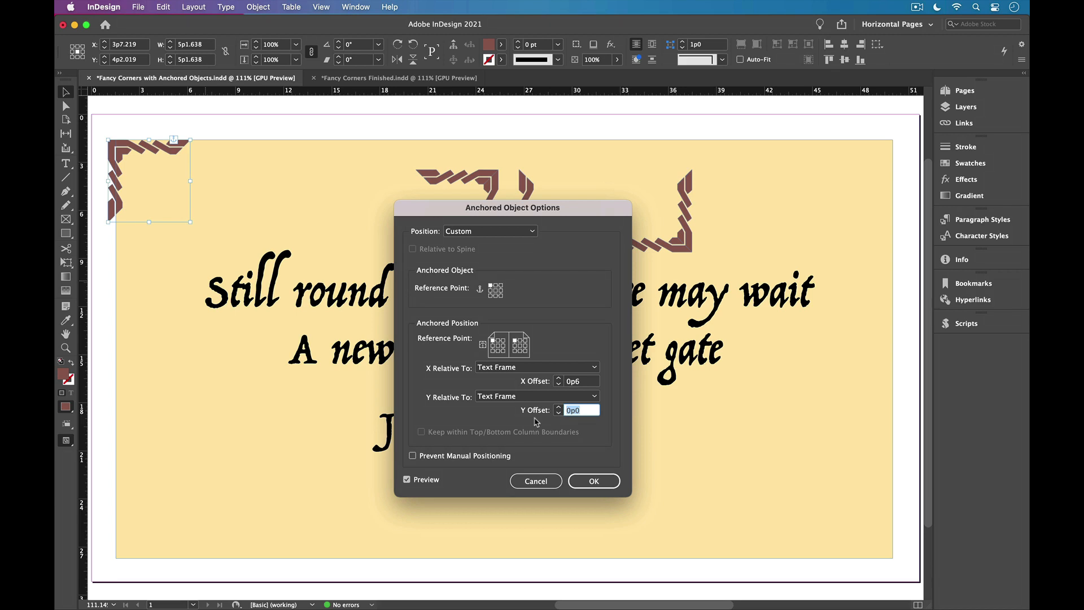
{"action": "type", "text": "-0p7"}
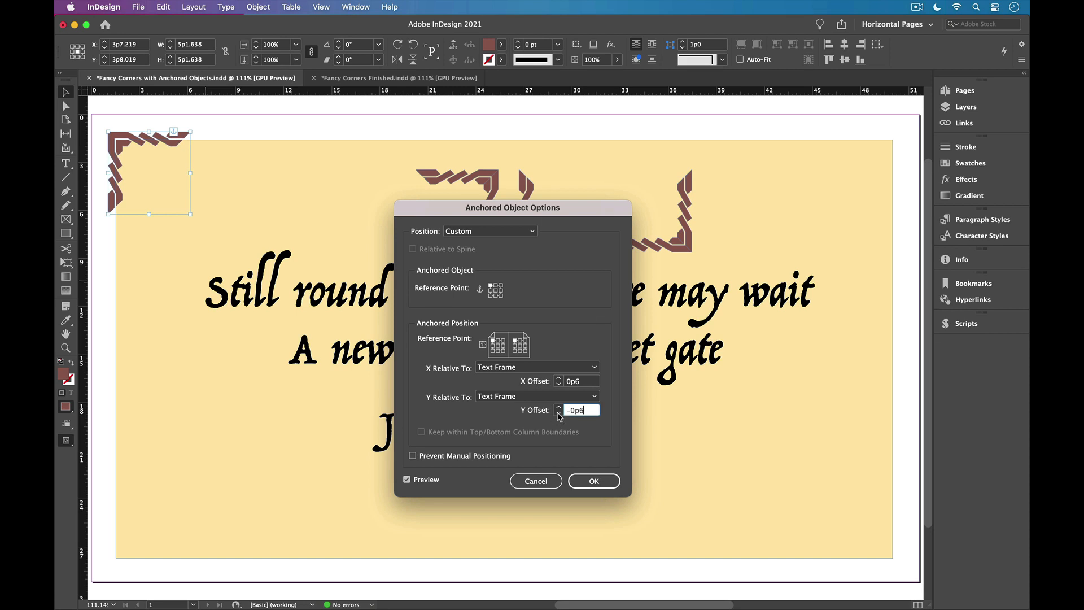
{"action": "left_click", "coordinate": [592, 481]}
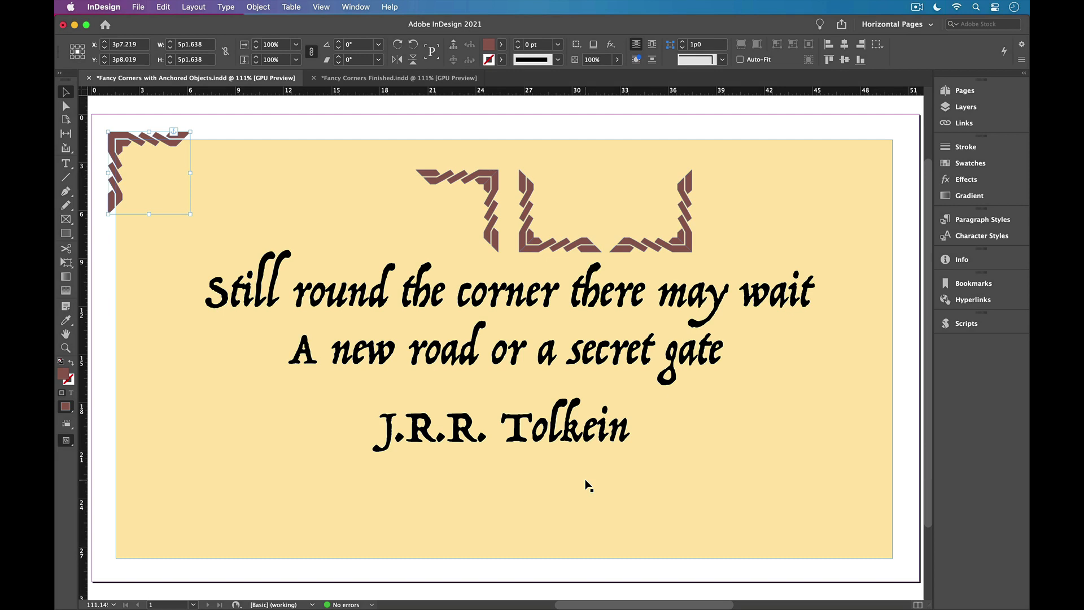
{"action": "mouse_move", "coordinate": [392, 166]}
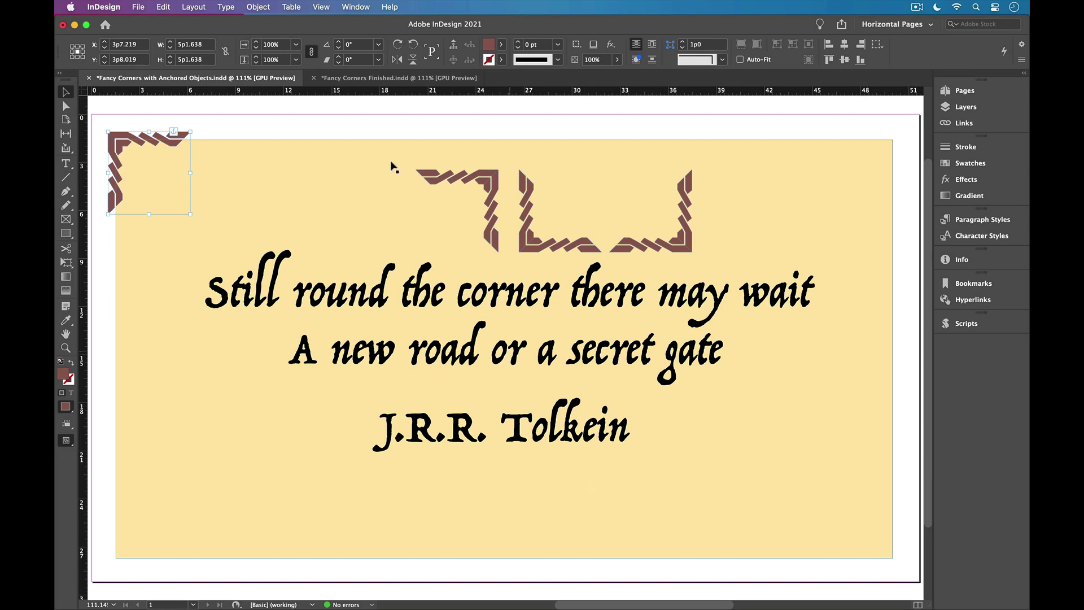
Show the Object Styles panel via Window > Styles
{"action": "left_click", "coordinate": [356, 7]}
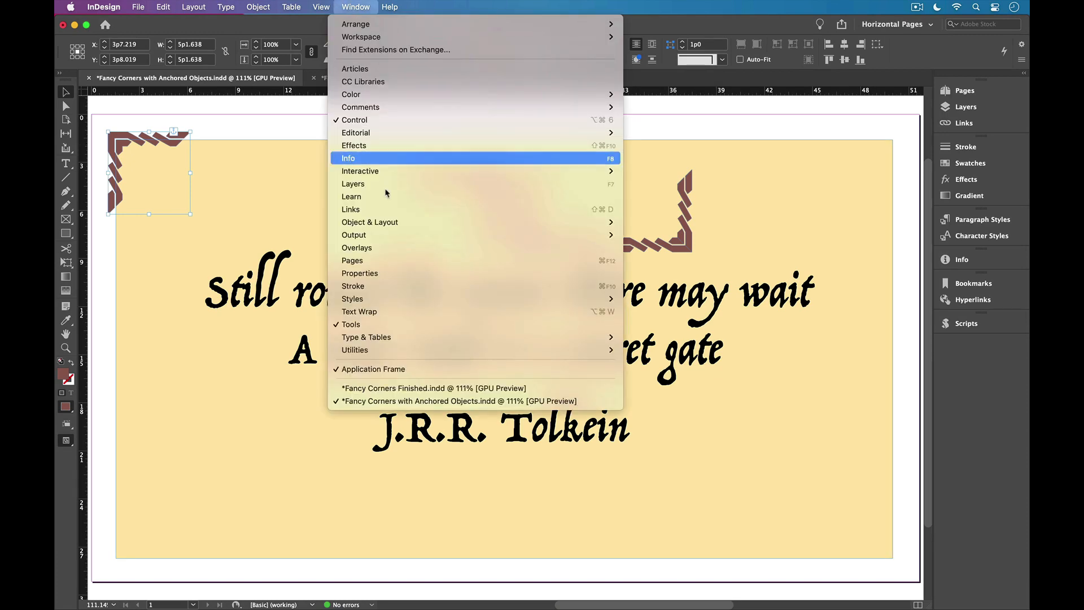
{"action": "mouse_move", "coordinate": [352, 298]}
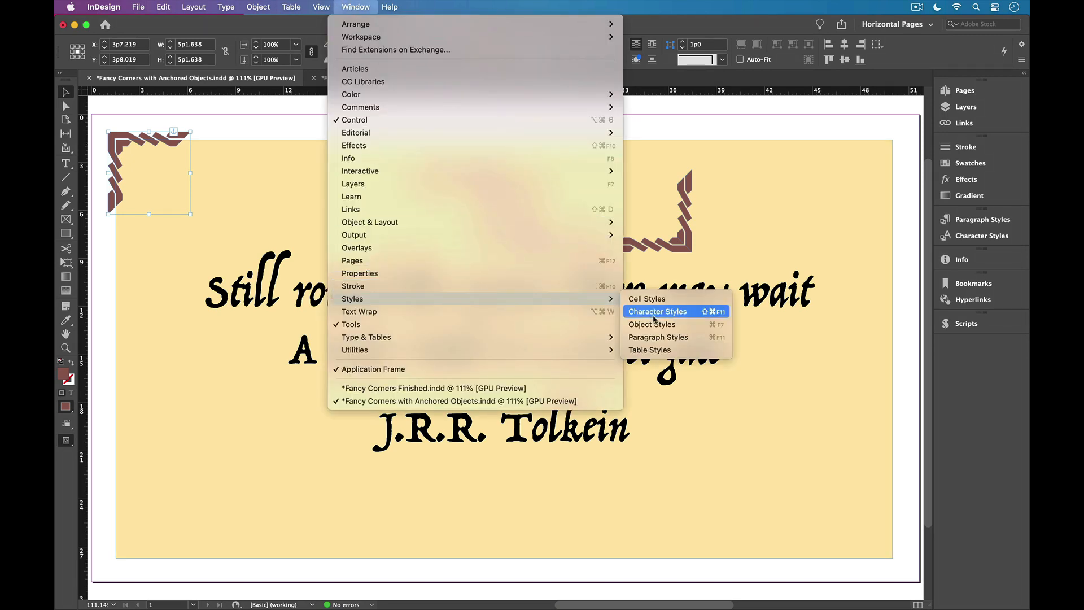
{"action": "left_click", "coordinate": [652, 324]}
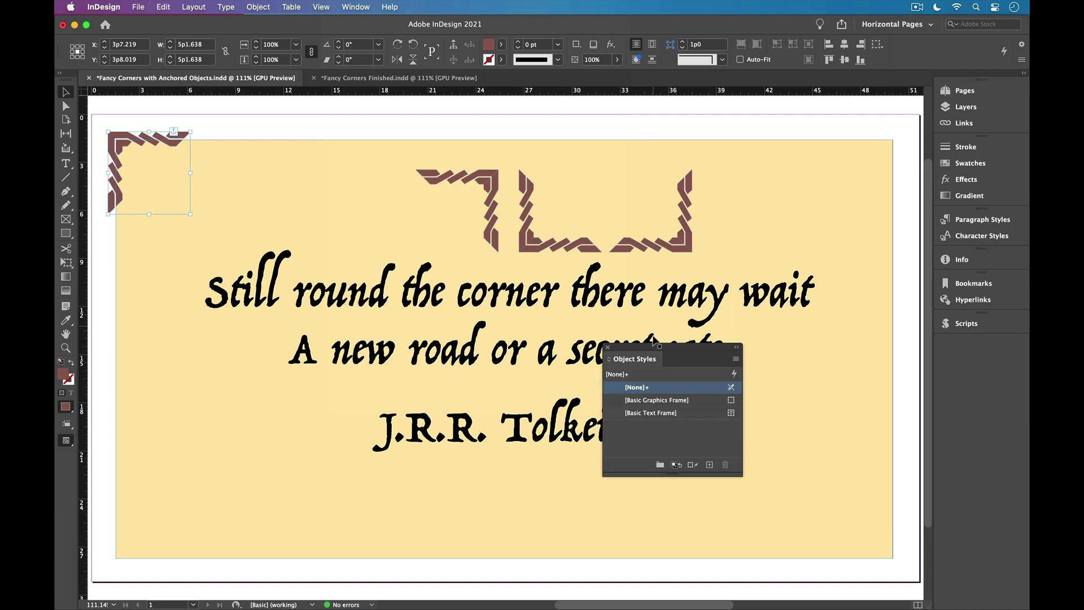
{"action": "mouse_move", "coordinate": [686, 422]}
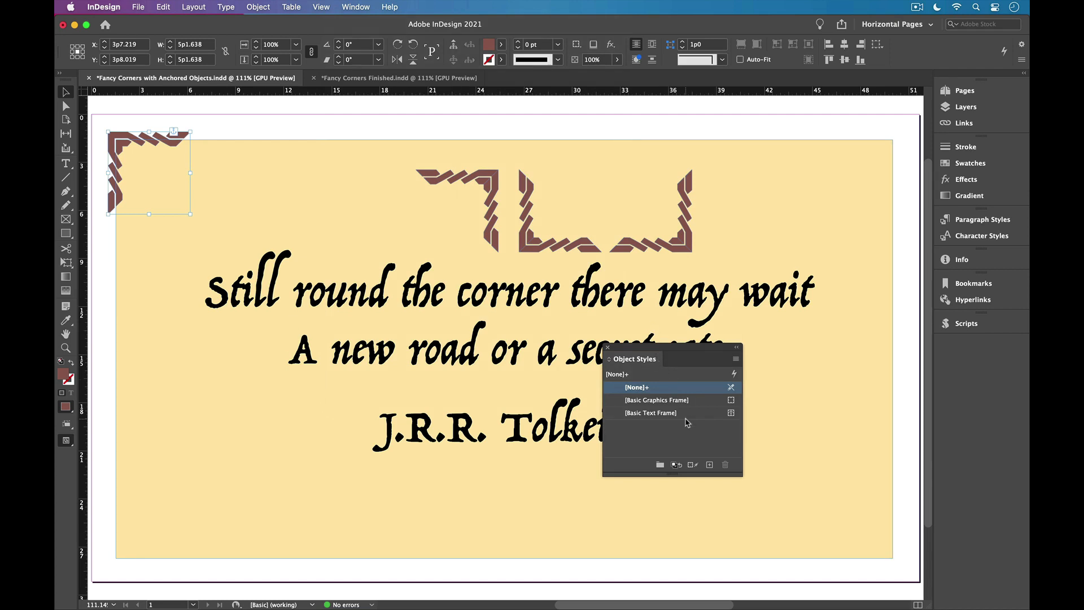
{"action": "mouse_move", "coordinate": [710, 464]}
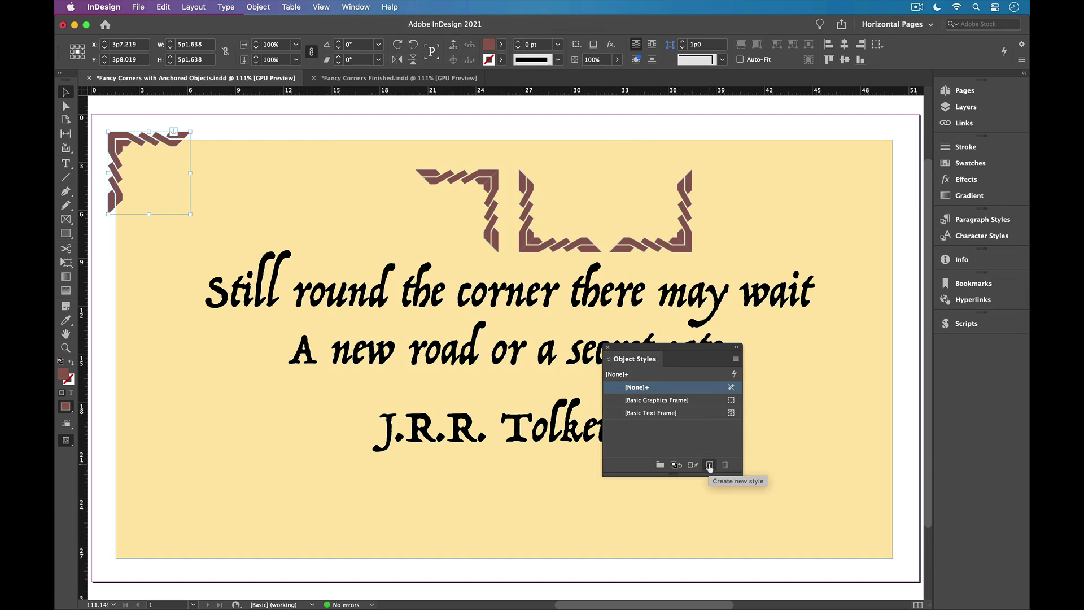
Create an object style named 'top left' including the anchored object options and apply it
{"action": "left_click", "coordinate": [709, 464]}
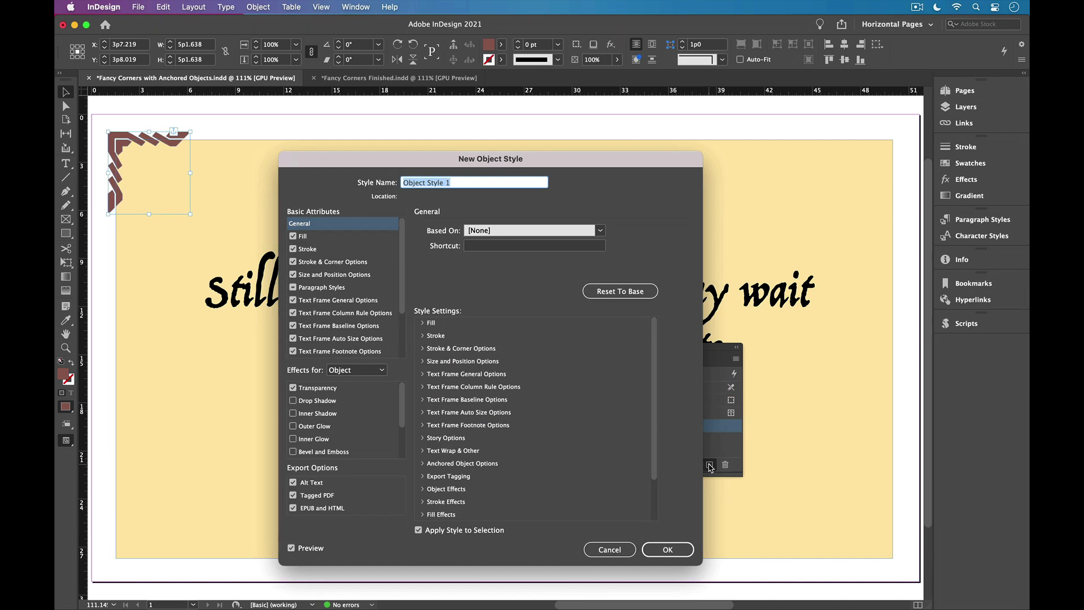
{"action": "type", "text": "top"}
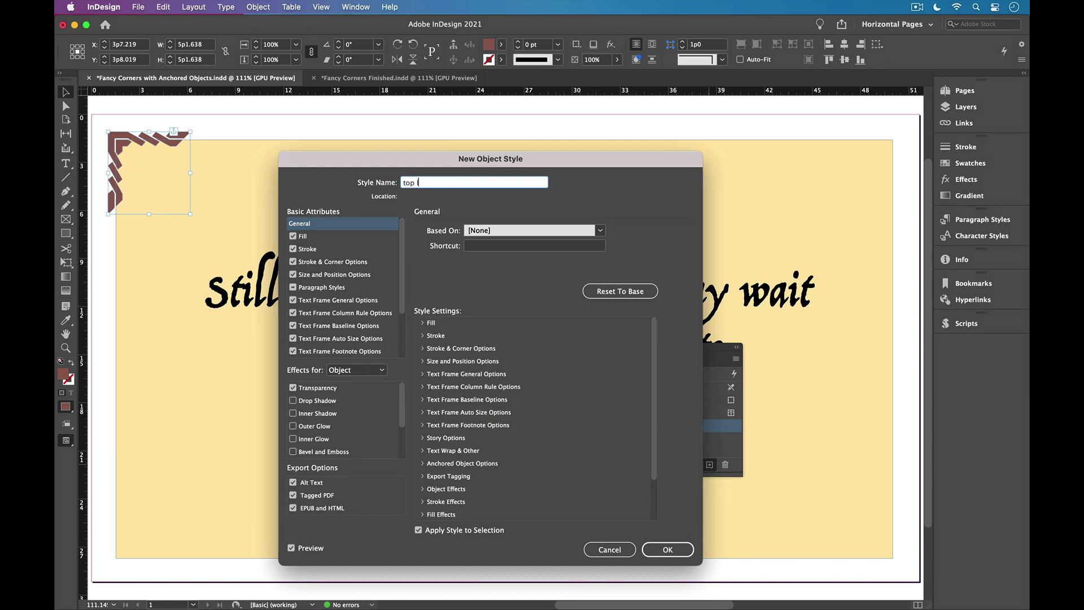
{"action": "type", "text": "left"}
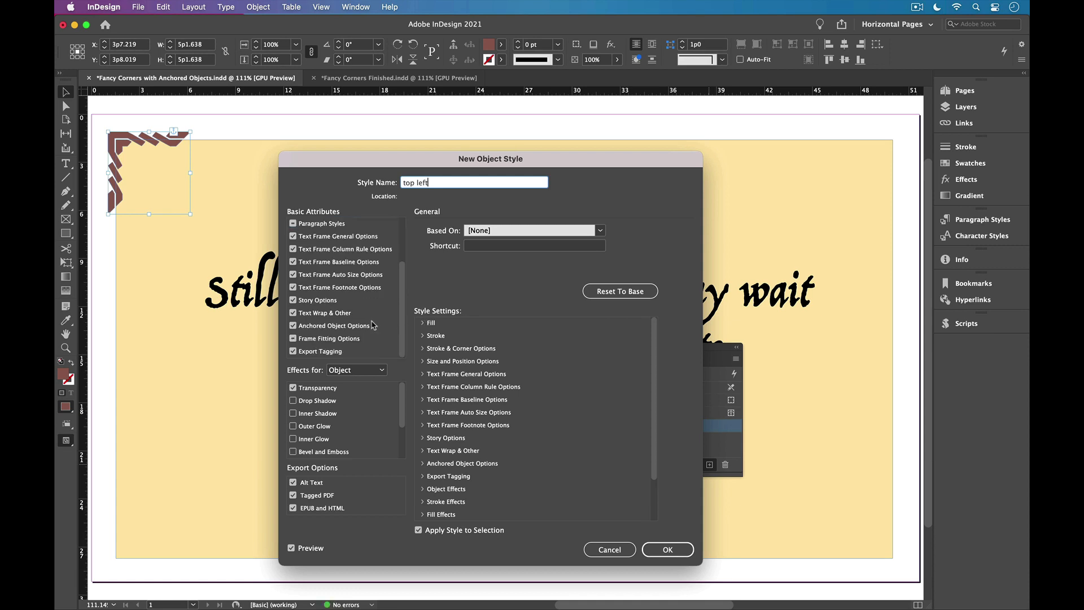
{"action": "left_click", "coordinate": [334, 325]}
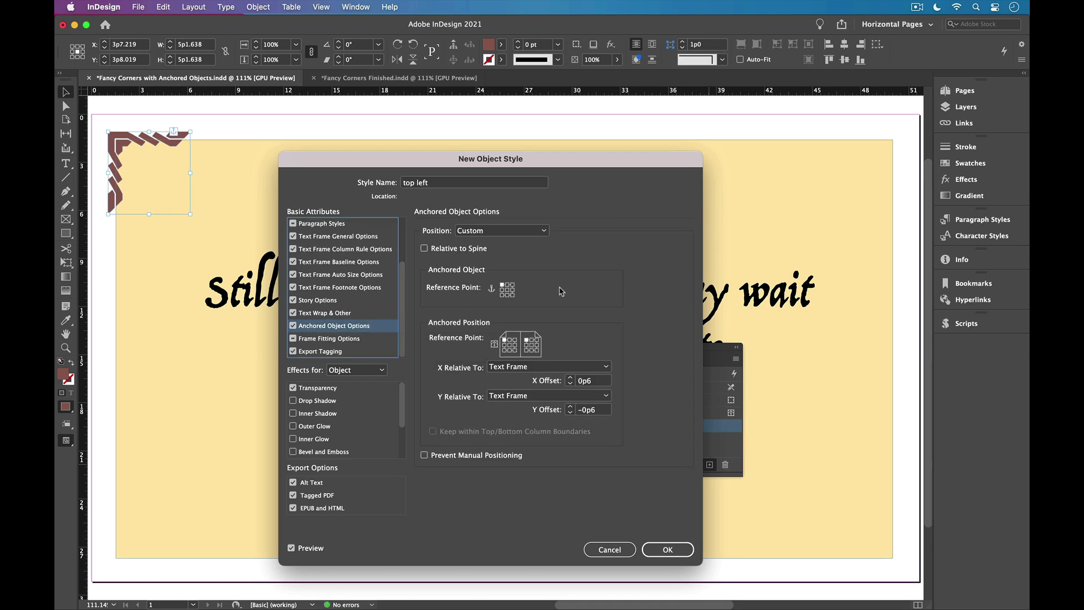
{"action": "mouse_move", "coordinate": [596, 350]}
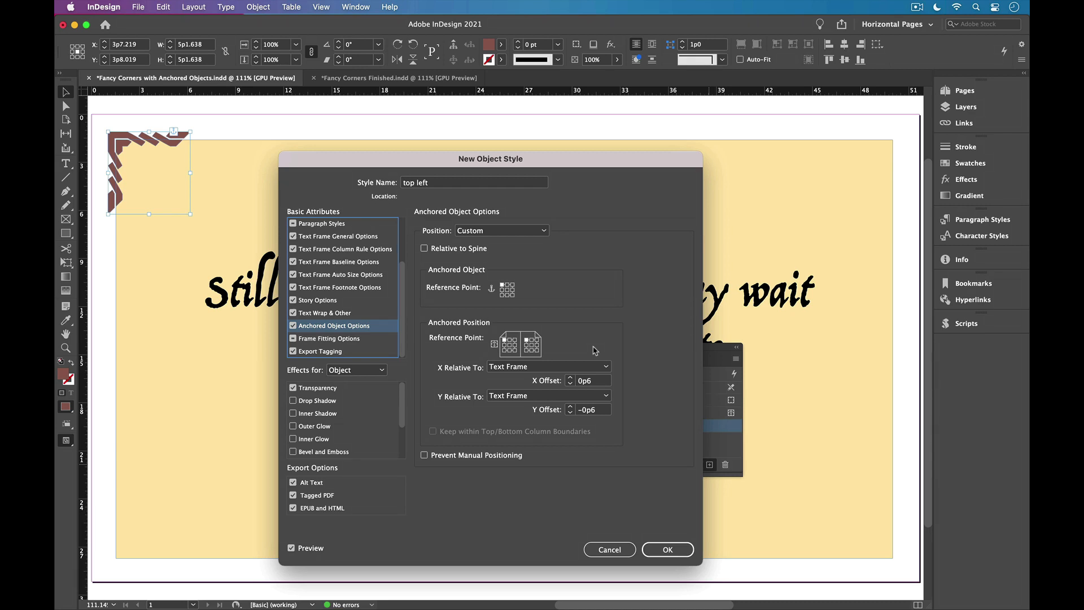
{"action": "mouse_move", "coordinate": [410, 225]}
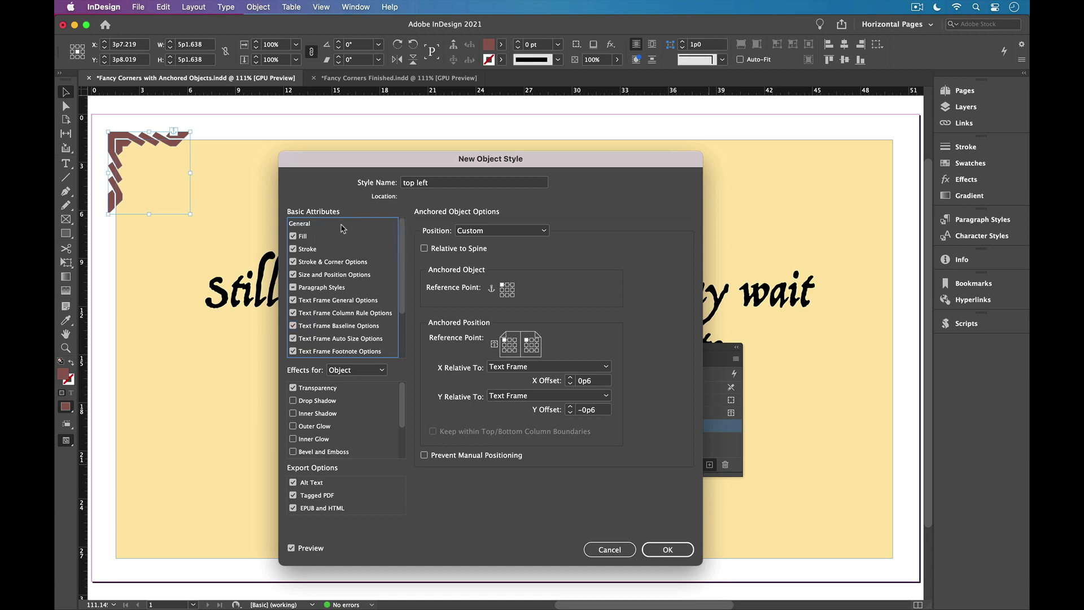
{"action": "left_click", "coordinate": [299, 223]}
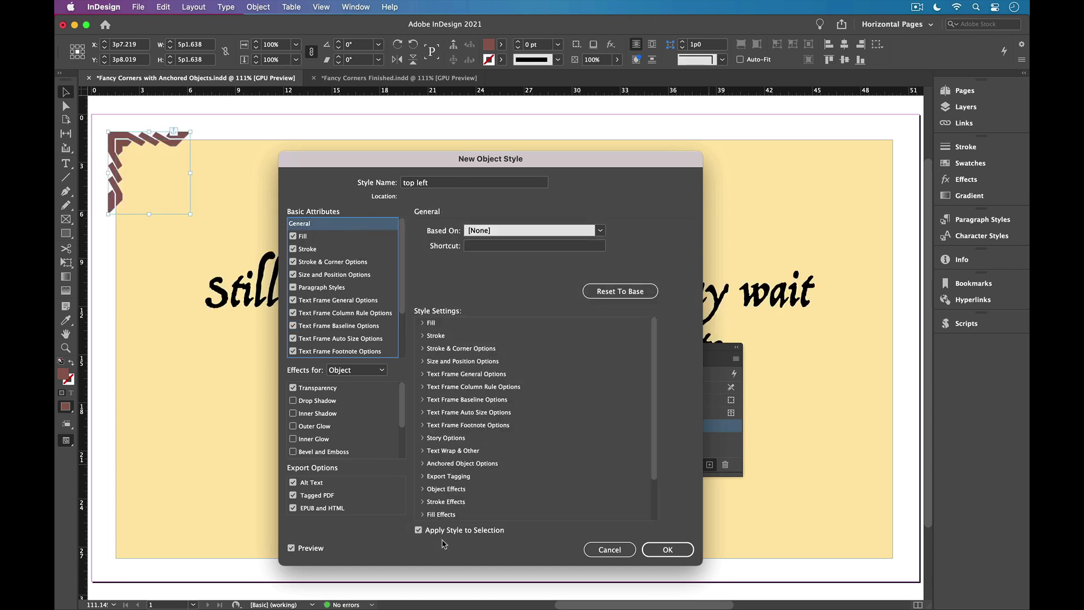
{"action": "mouse_move", "coordinate": [494, 543]}
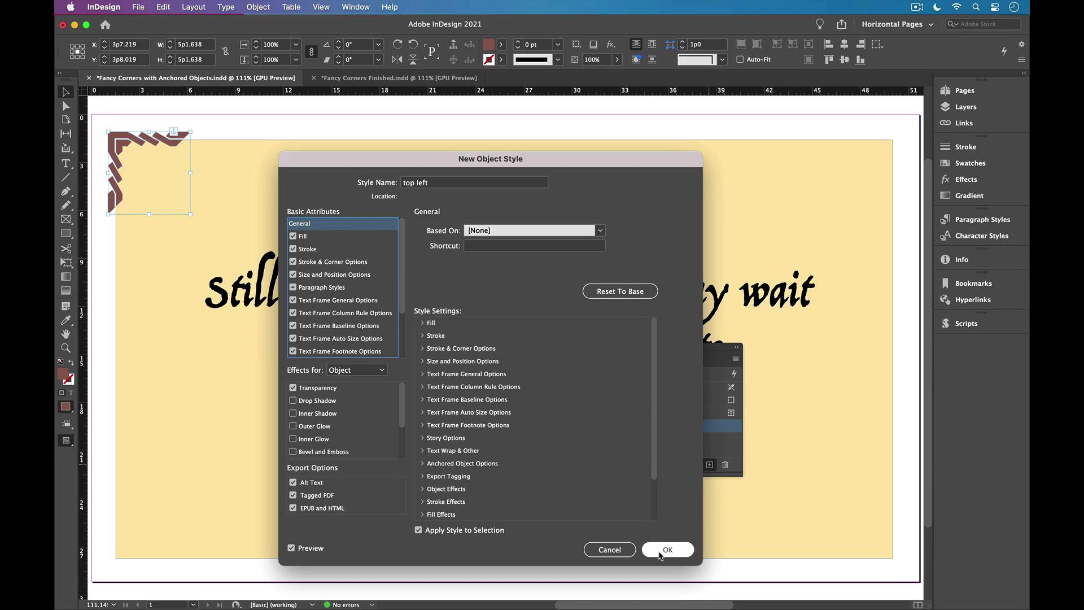
{"action": "left_click", "coordinate": [666, 549]}
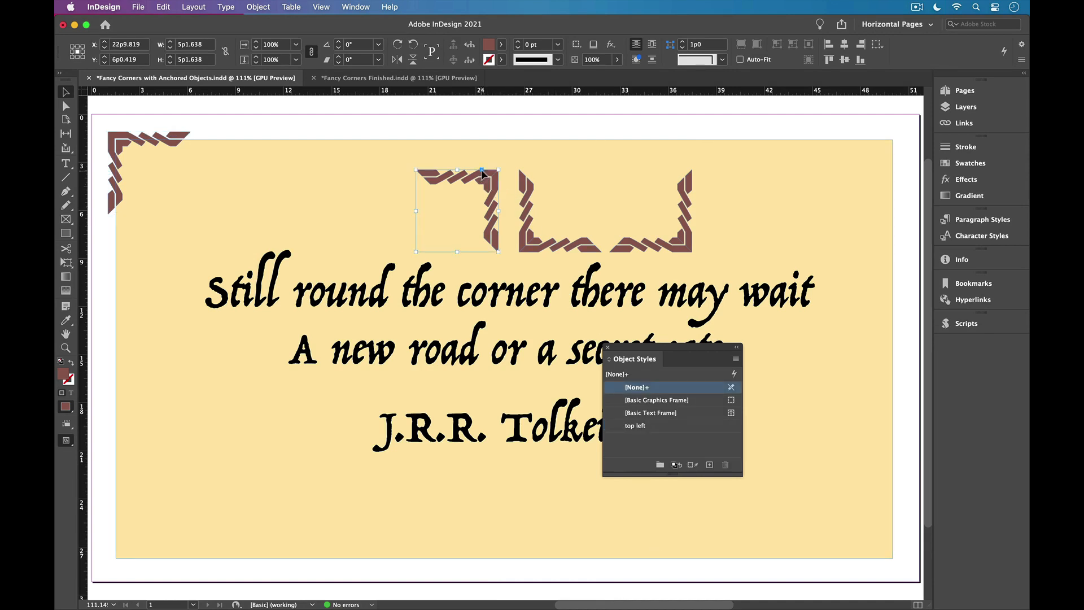
Apply the 'top left' style to the second corner graphic so it jumps to the frame's top-left
{"action": "left_click", "coordinate": [208, 290]}
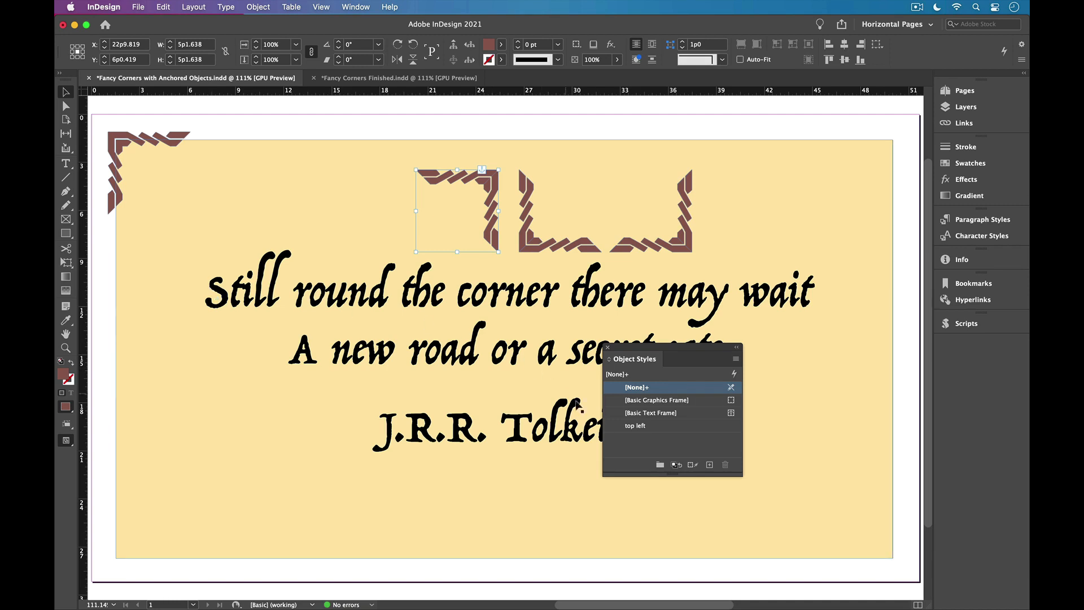
{"action": "left_click", "coordinate": [634, 426]}
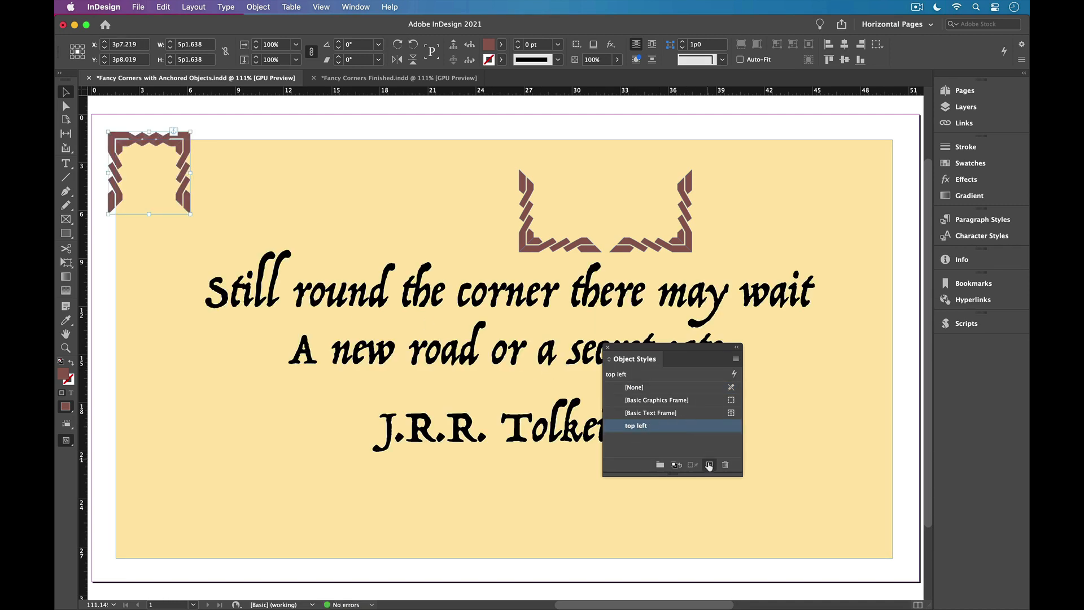
Create a 'top right' style based on top left with the reference point at the frame's top-right
{"action": "left_click", "coordinate": [709, 464]}
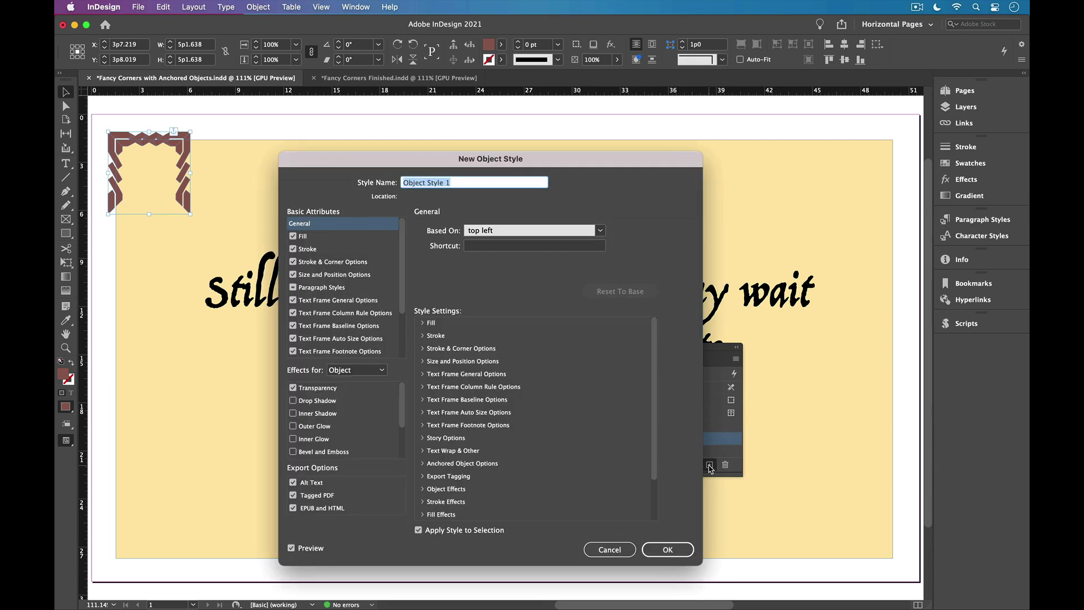
{"action": "type", "text": "top right"}
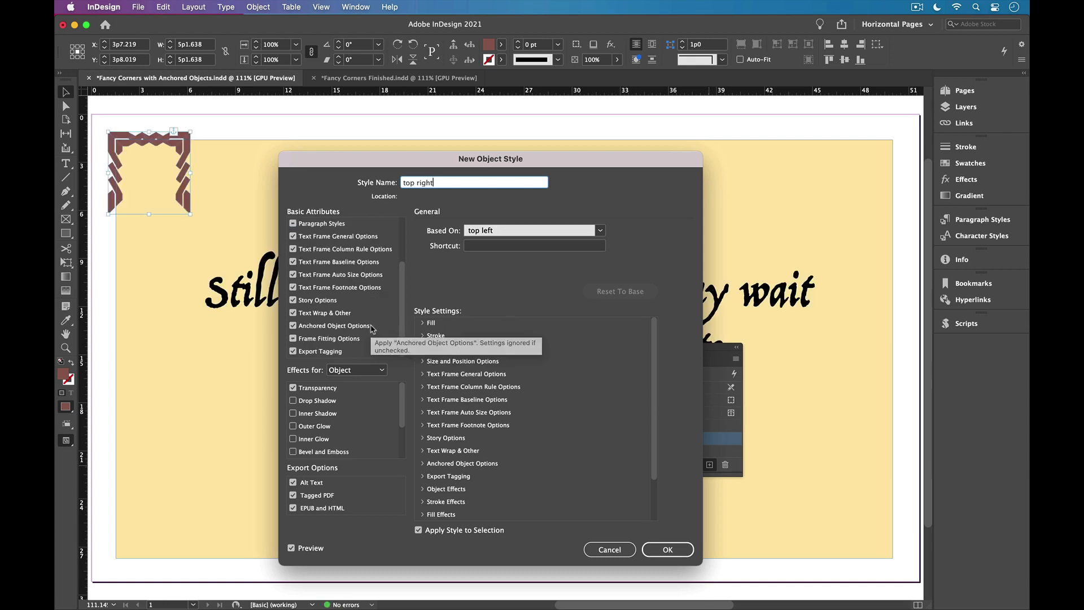
{"action": "left_click", "coordinate": [337, 325]}
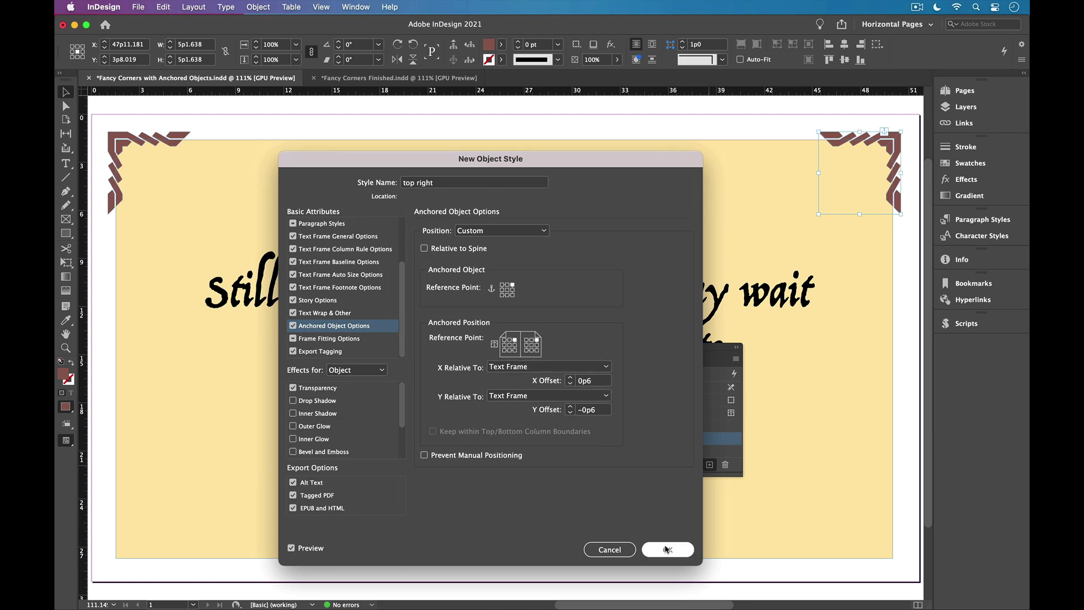
{"action": "left_click", "coordinate": [666, 548]}
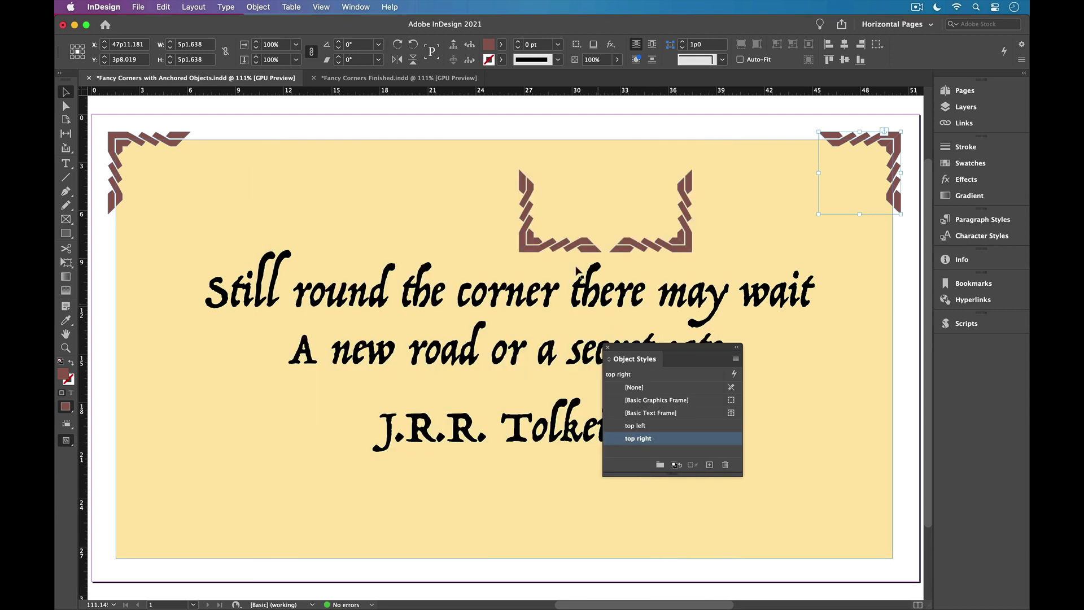
Apply the 'top left' style to the third corner graphic
{"action": "left_click", "coordinate": [561, 210]}
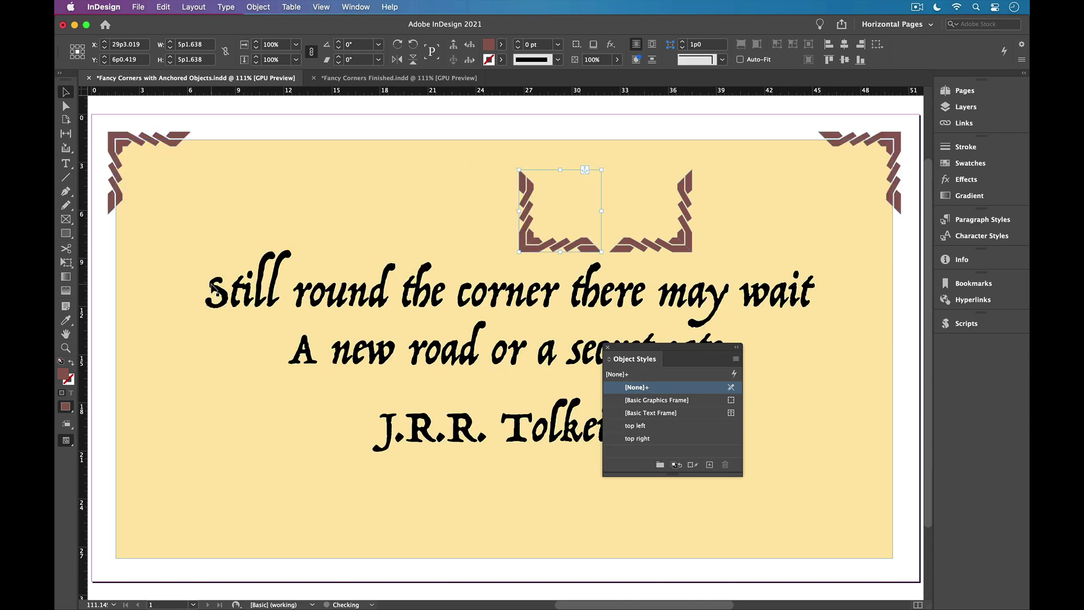
{"action": "left_click", "coordinate": [636, 426]}
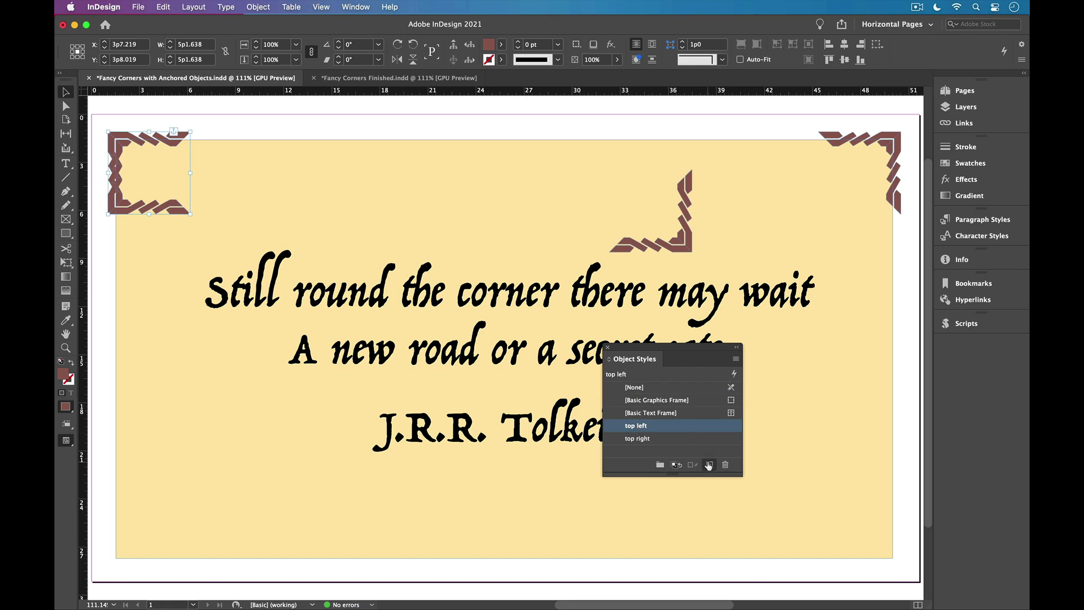
Create a 'bottom left' style anchored at the frame's bottom-left corner with a Y offset of 0p3
{"action": "left_click", "coordinate": [708, 464]}
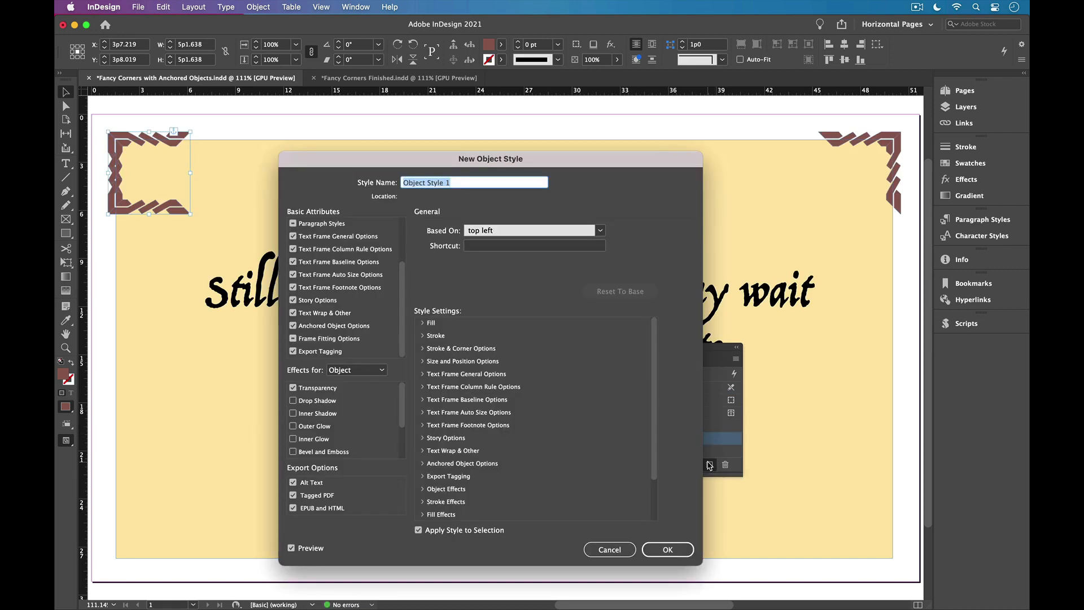
{"action": "type", "text": "bottom left"}
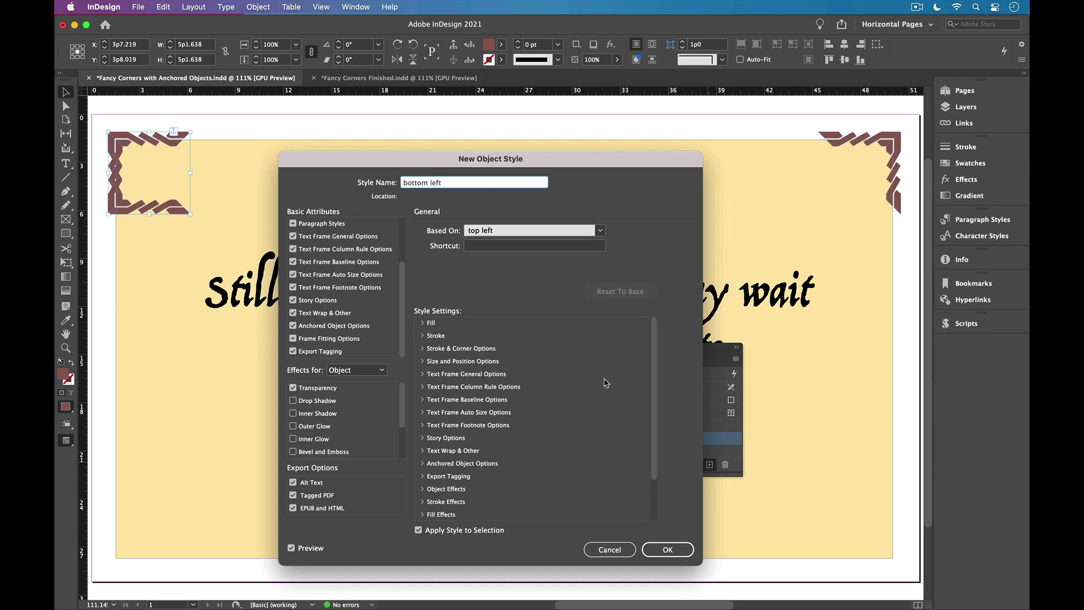
{"action": "left_click", "coordinate": [334, 325]}
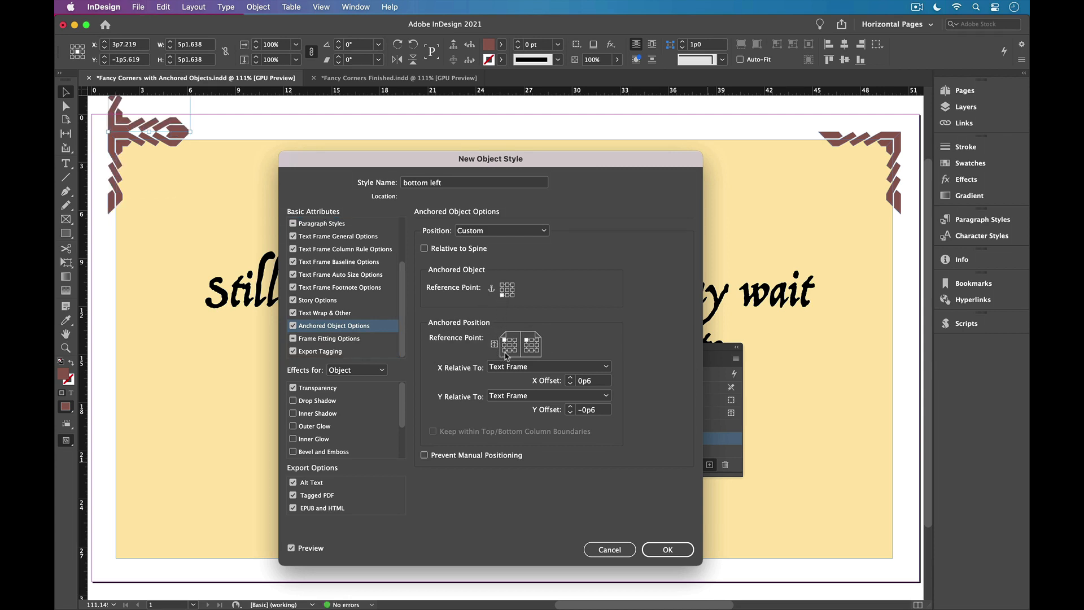
{"action": "mouse_move", "coordinate": [503, 355]}
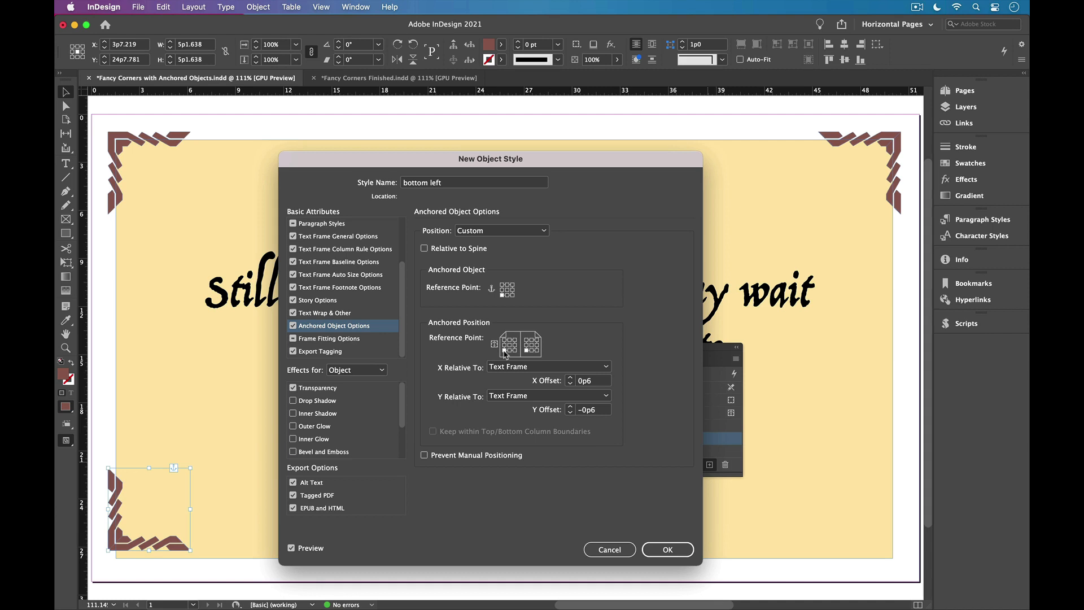
{"action": "mouse_move", "coordinate": [551, 415]}
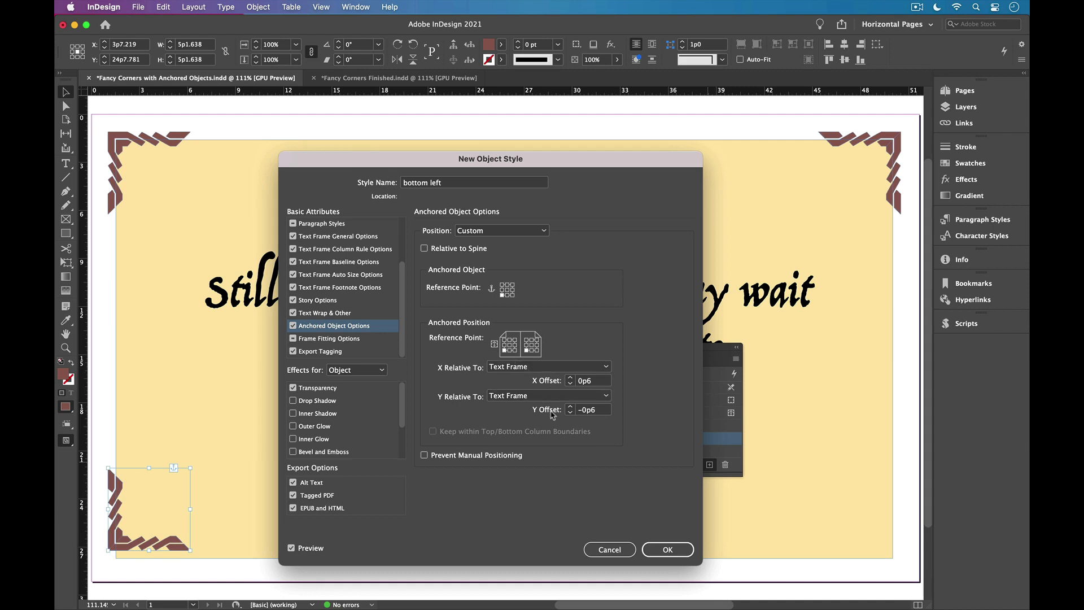
{"action": "left_click", "coordinate": [569, 412]}
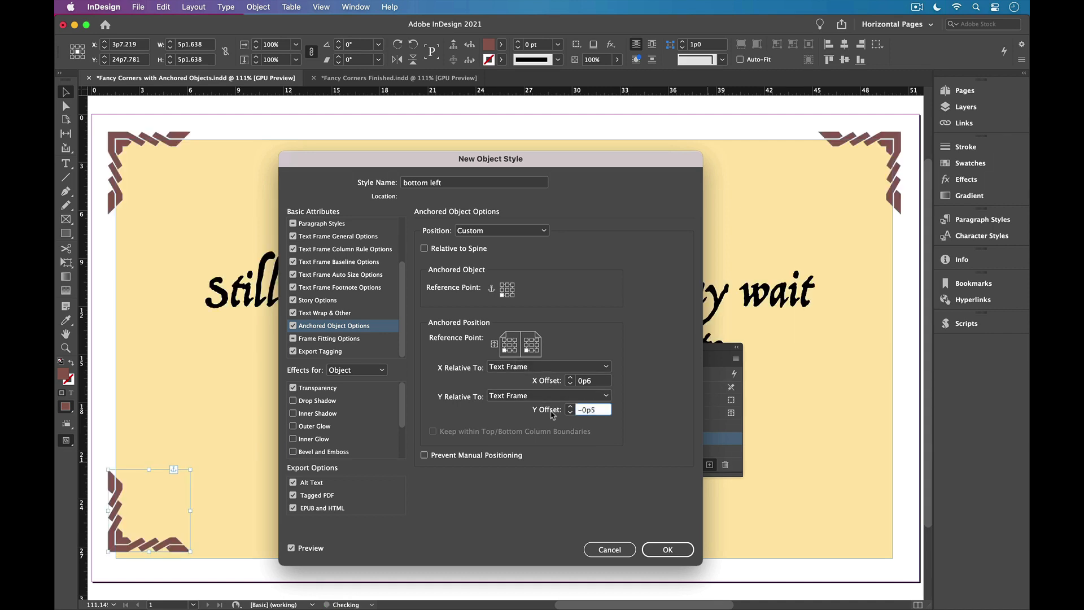
{"action": "type", "text": "0p3"}
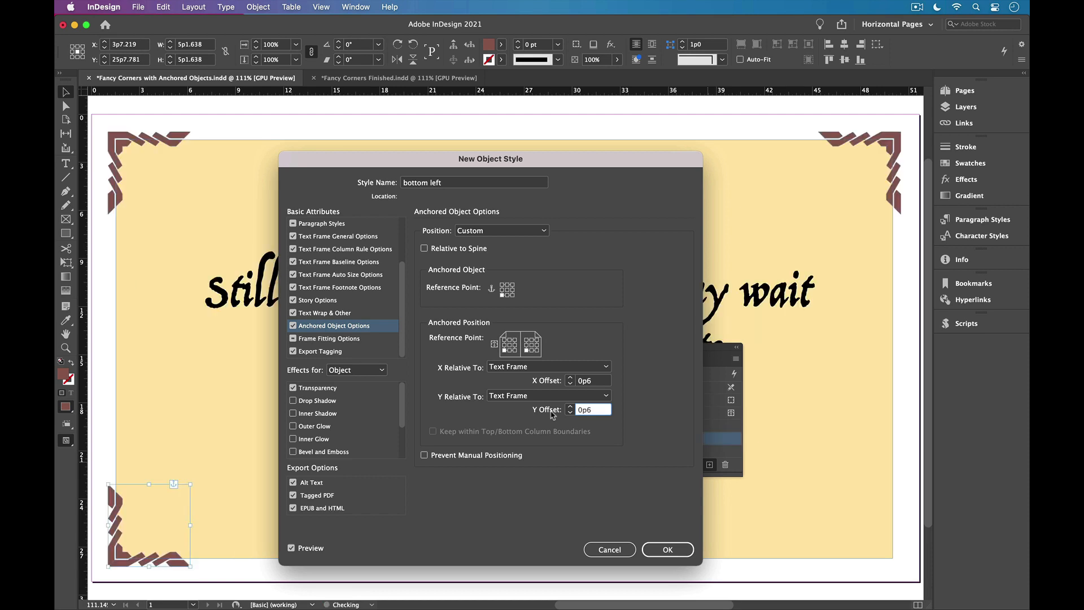
{"action": "left_click", "coordinate": [666, 548]}
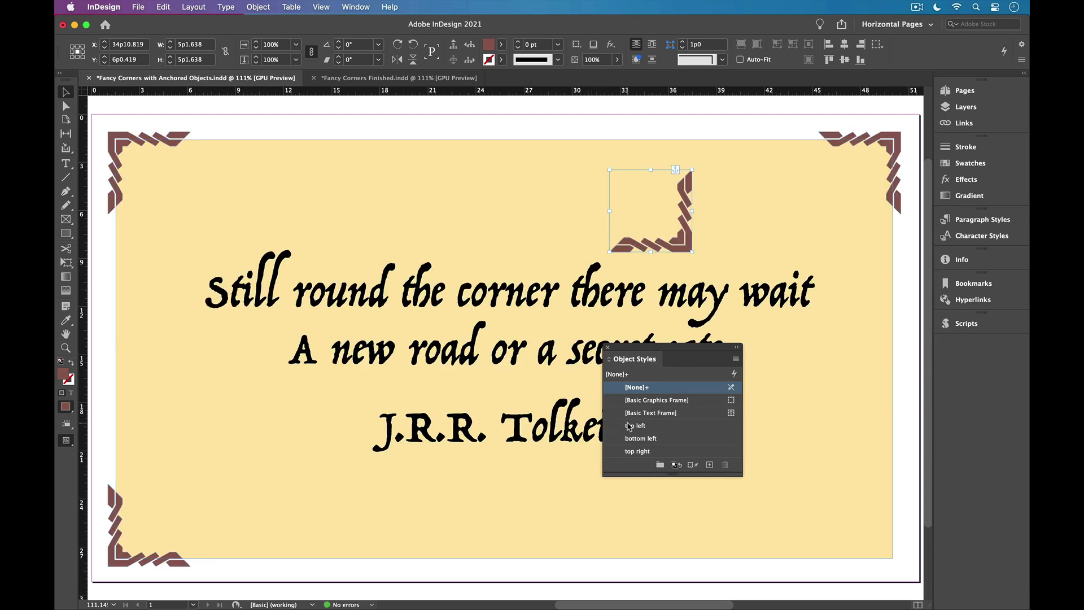
Create a 'bottom right' style anchored at the frame's bottom-right corner with offsets 0p3 and 0p6
{"action": "left_click", "coordinate": [636, 425]}
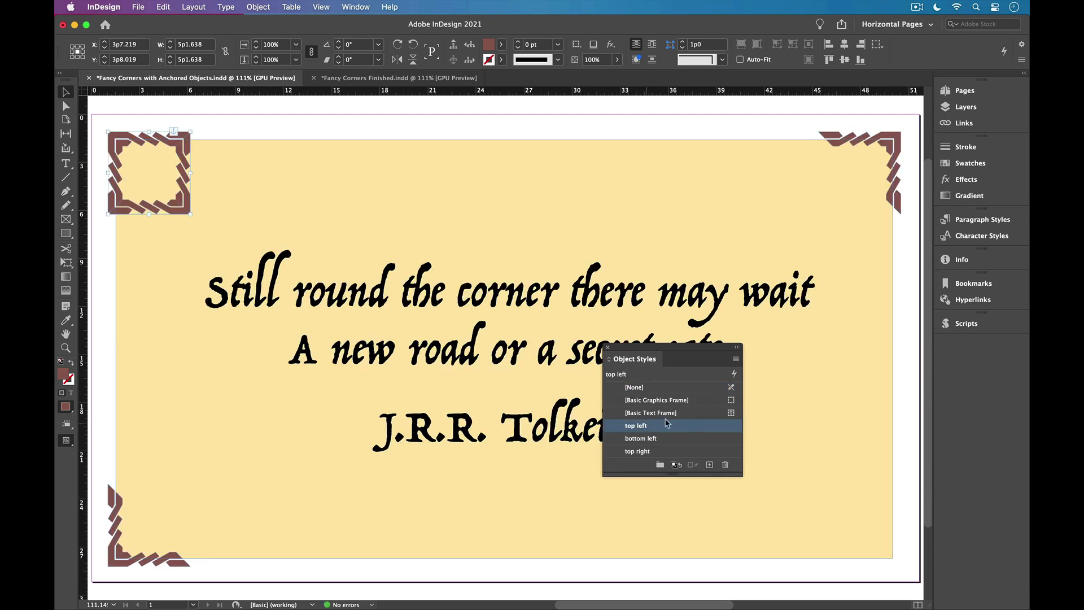
{"action": "left_click", "coordinate": [710, 464]}
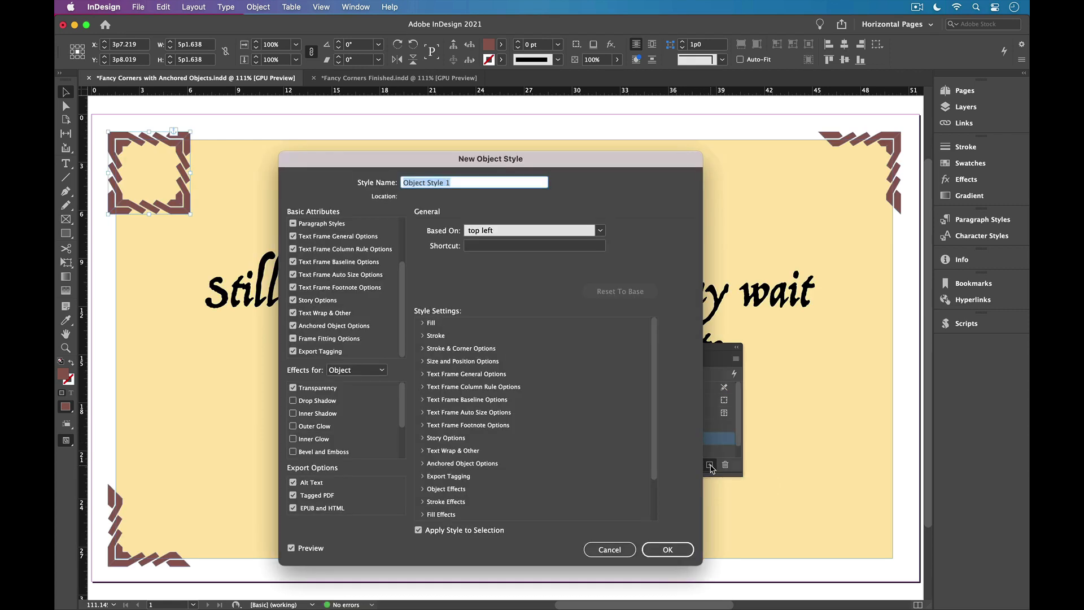
{"action": "type", "text": "bottom"}
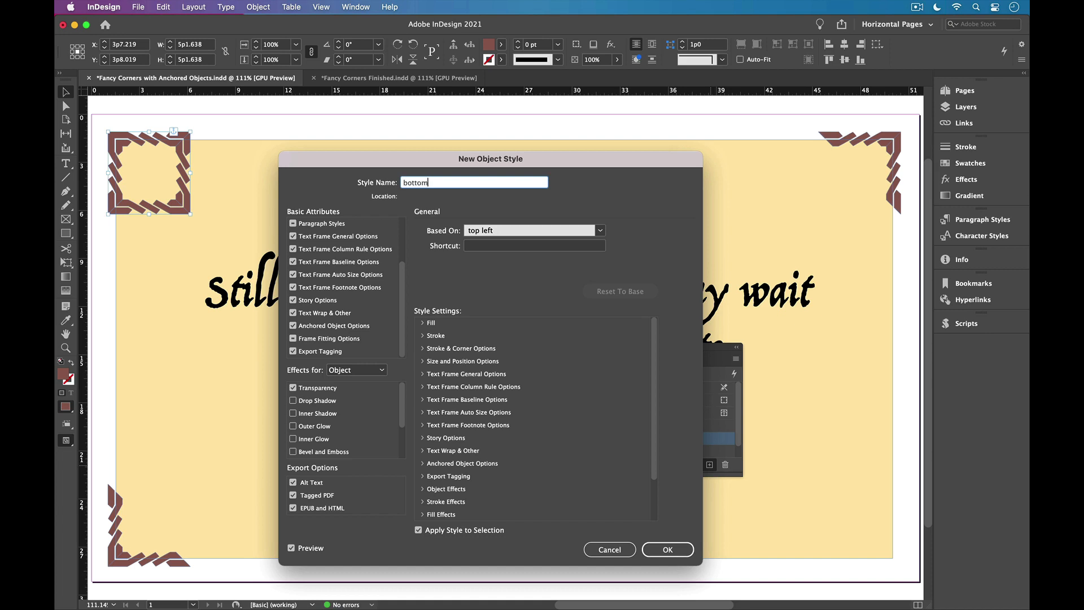
{"action": "type", "text": "right"}
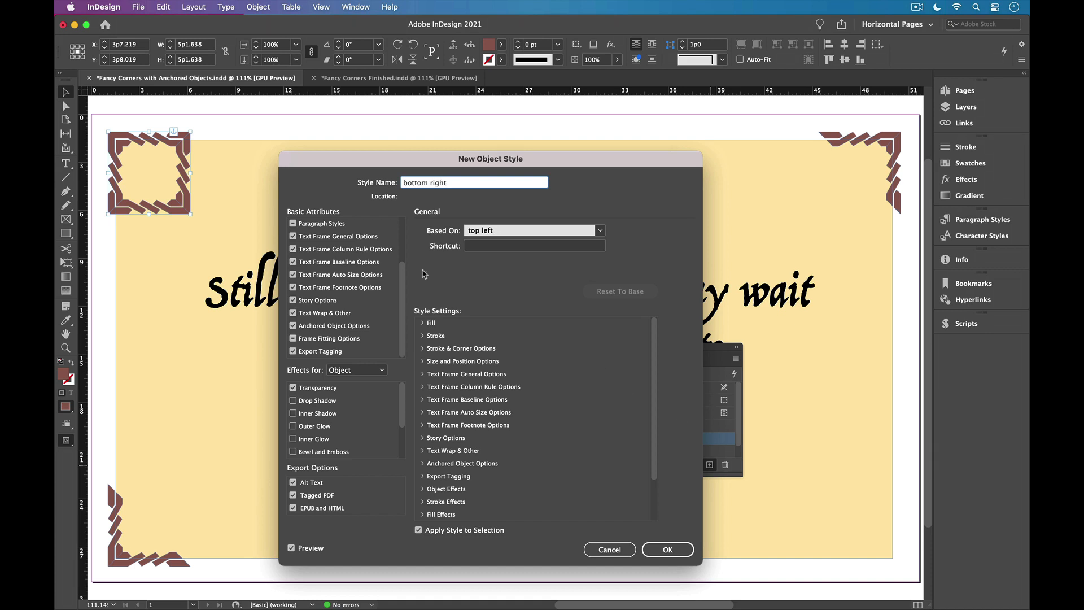
{"action": "left_click", "coordinate": [334, 325]}
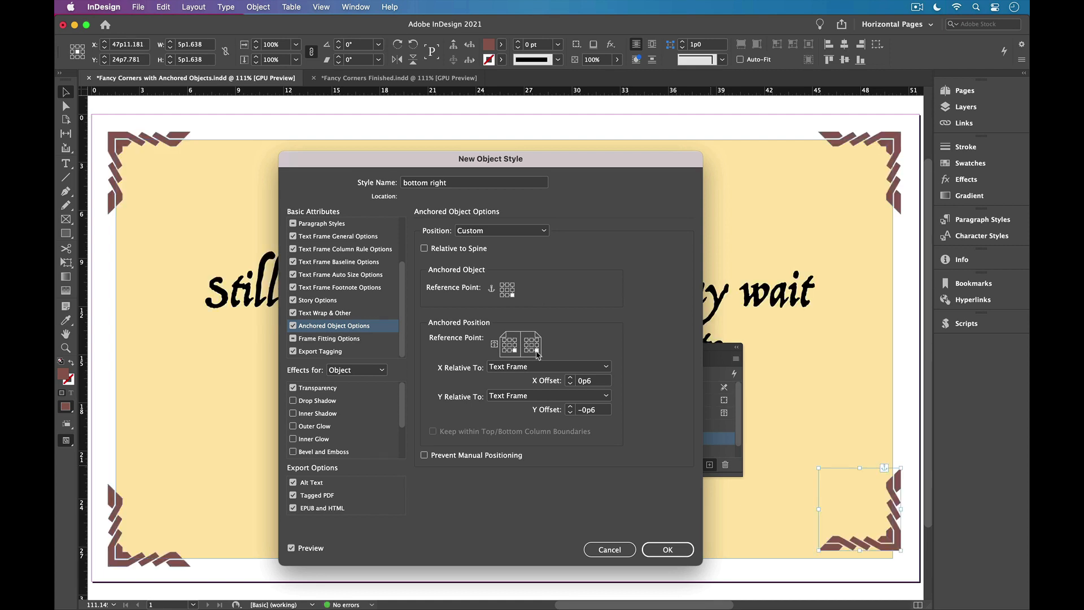
{"action": "mouse_move", "coordinate": [550, 411]}
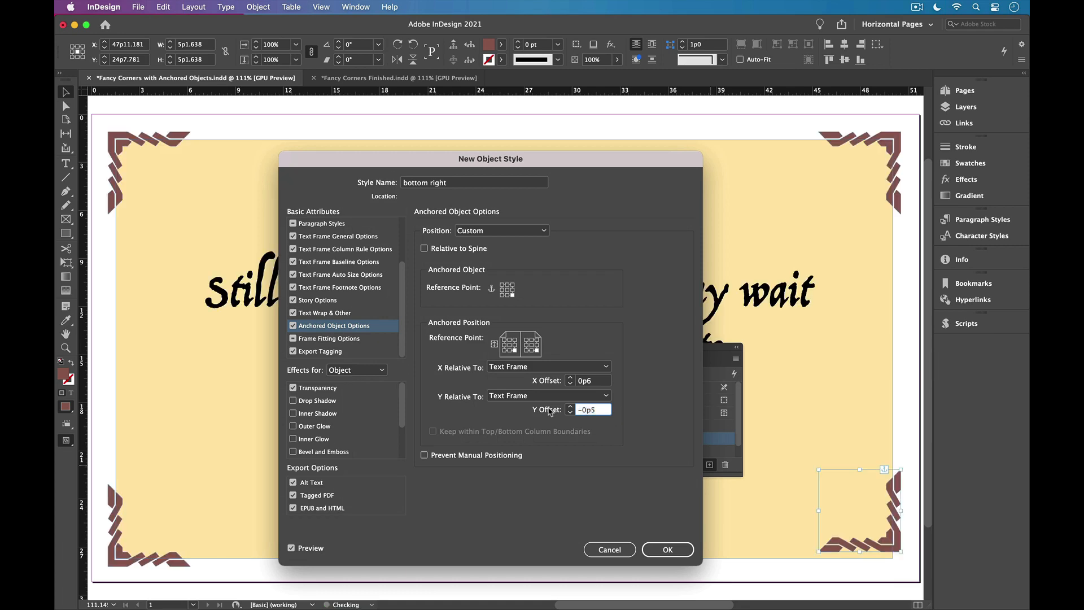
{"action": "type", "text": "0p3"}
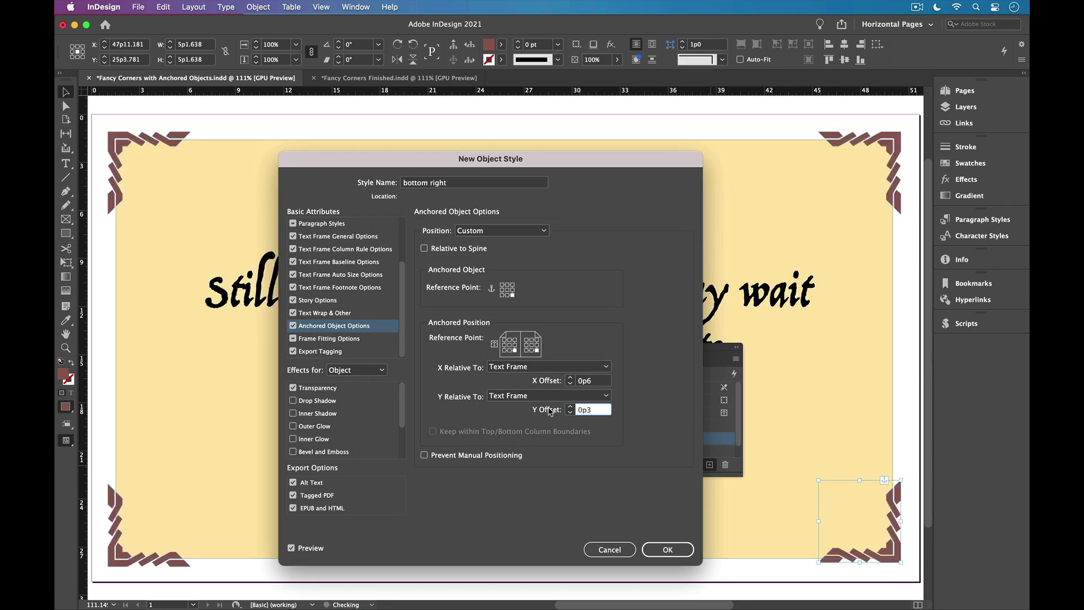
{"action": "type", "text": "0p6"}
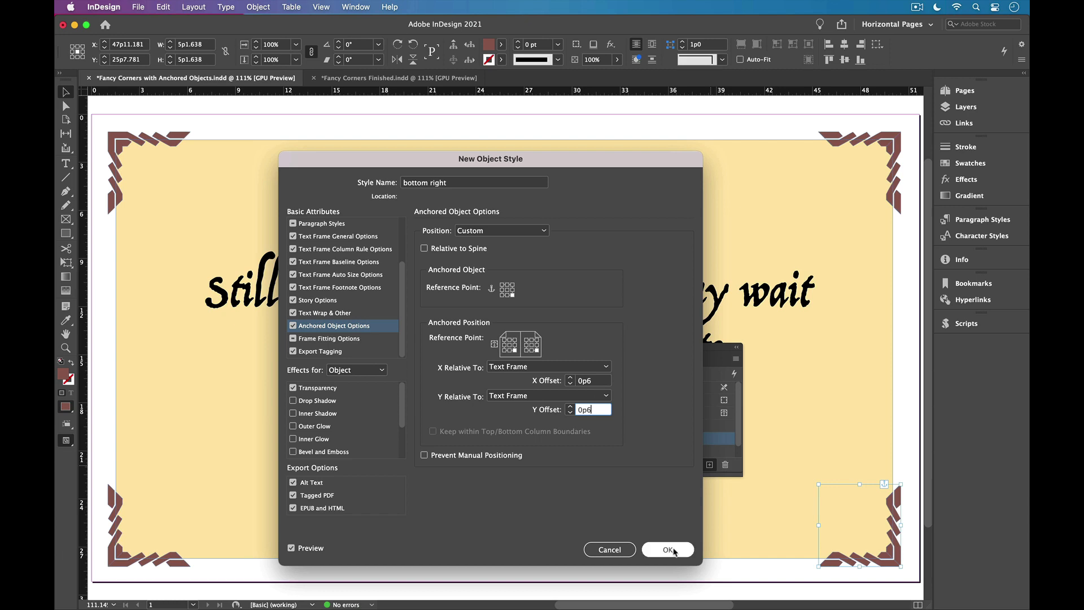
{"action": "left_click", "coordinate": [666, 548]}
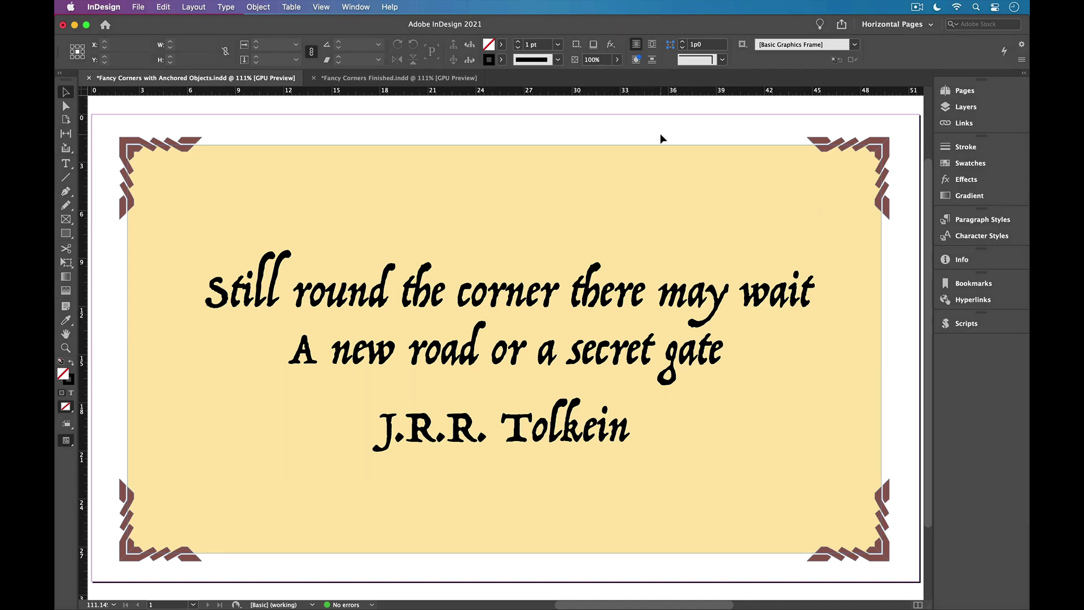
Edit the 'top left' object style from the Object Styles panel
{"action": "left_click", "coordinate": [354, 7]}
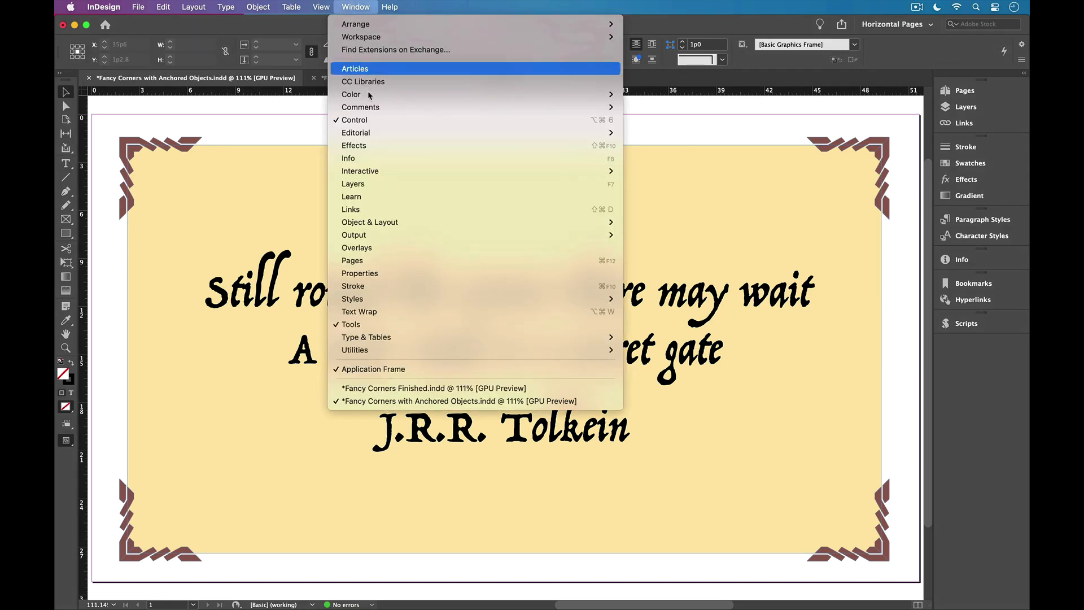
{"action": "mouse_move", "coordinate": [353, 298]}
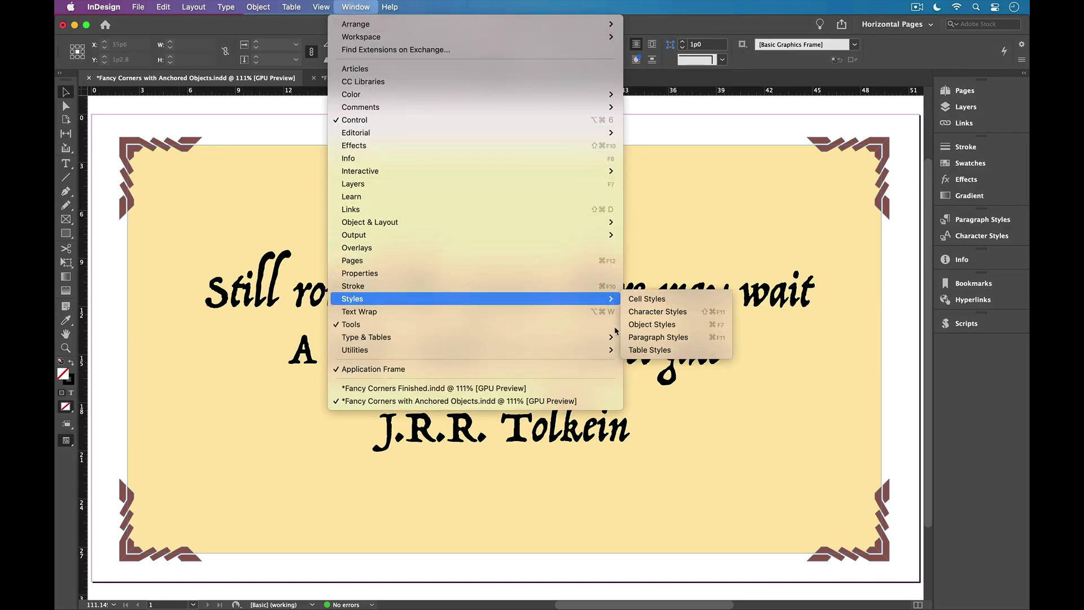
{"action": "left_click", "coordinate": [652, 324]}
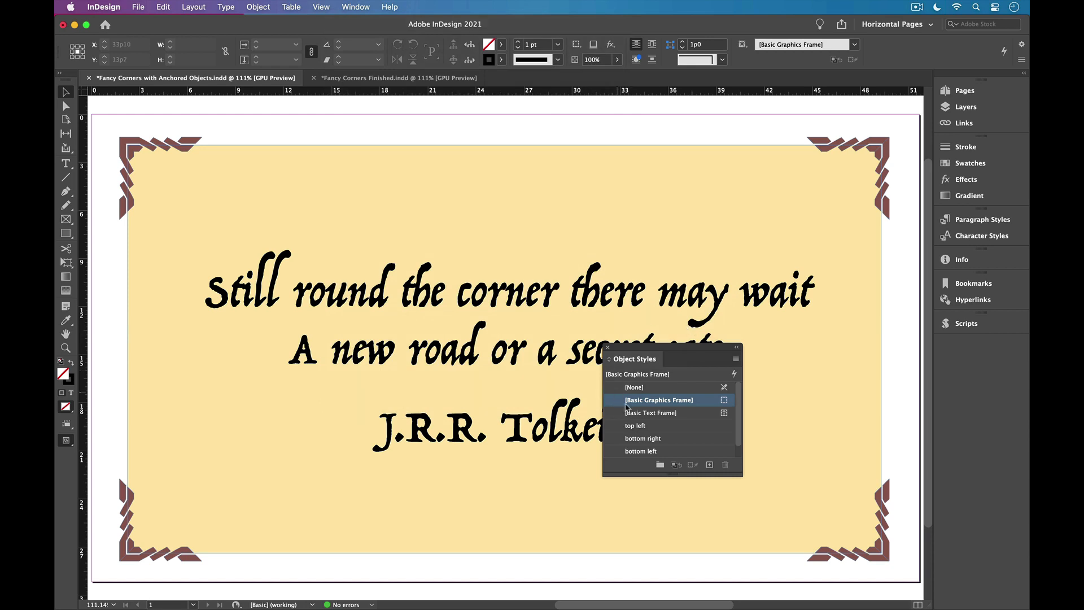
{"action": "right_click", "coordinate": [636, 425]}
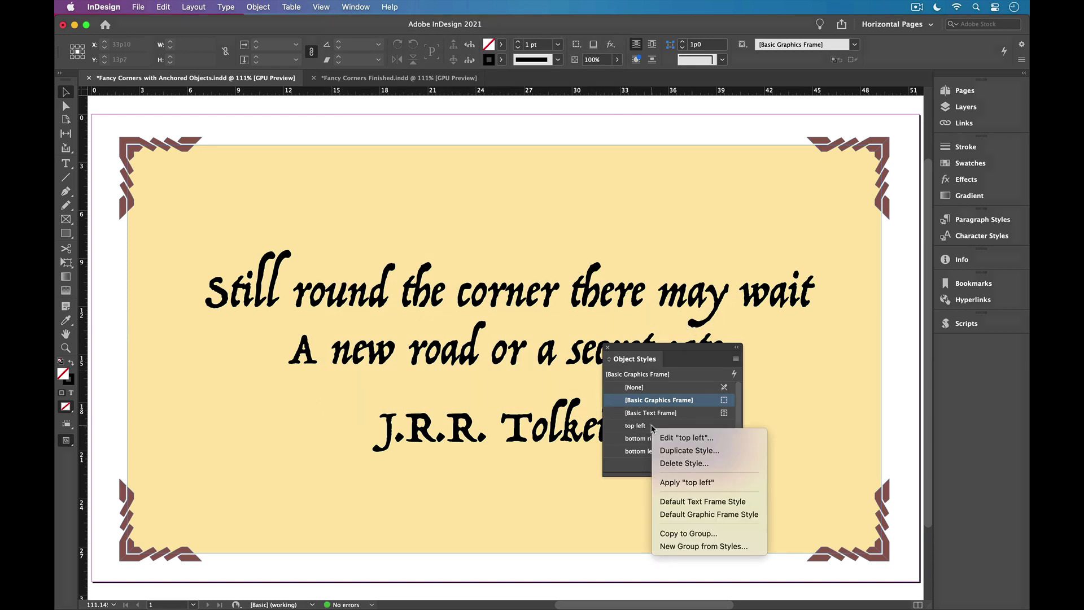
{"action": "left_click", "coordinate": [685, 436]}
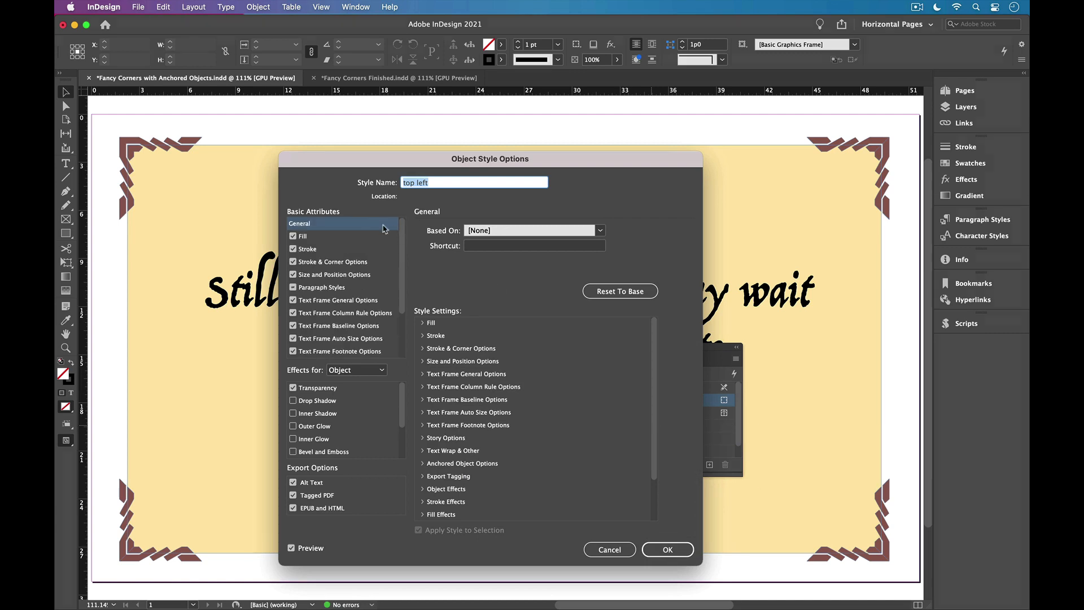
In the style's Fill settings, try Black then set the fill back to Brown
{"action": "left_click", "coordinate": [303, 236]}
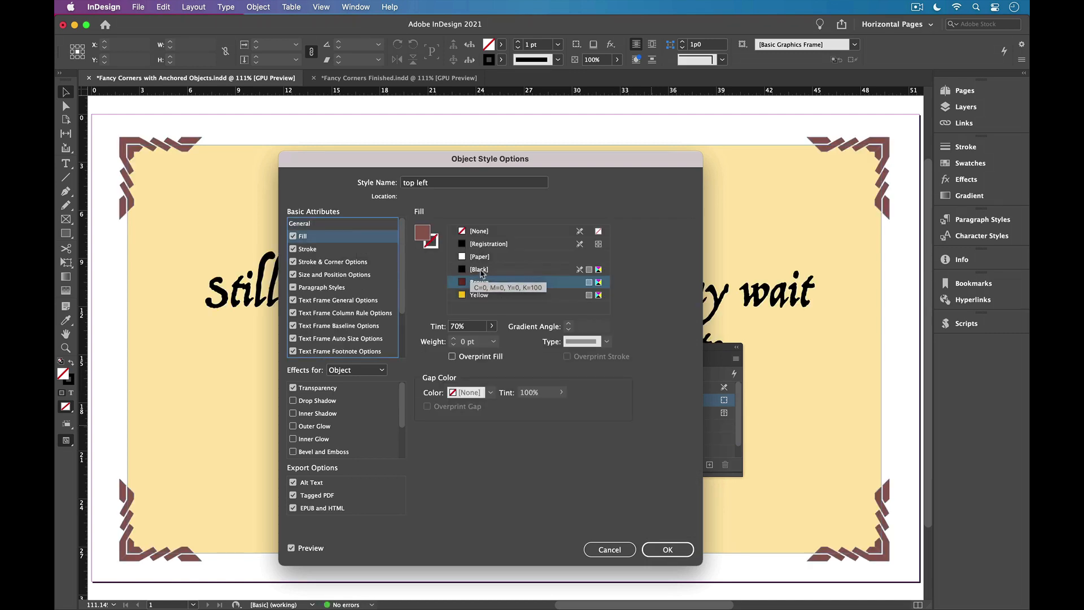
{"action": "left_click", "coordinate": [479, 269]}
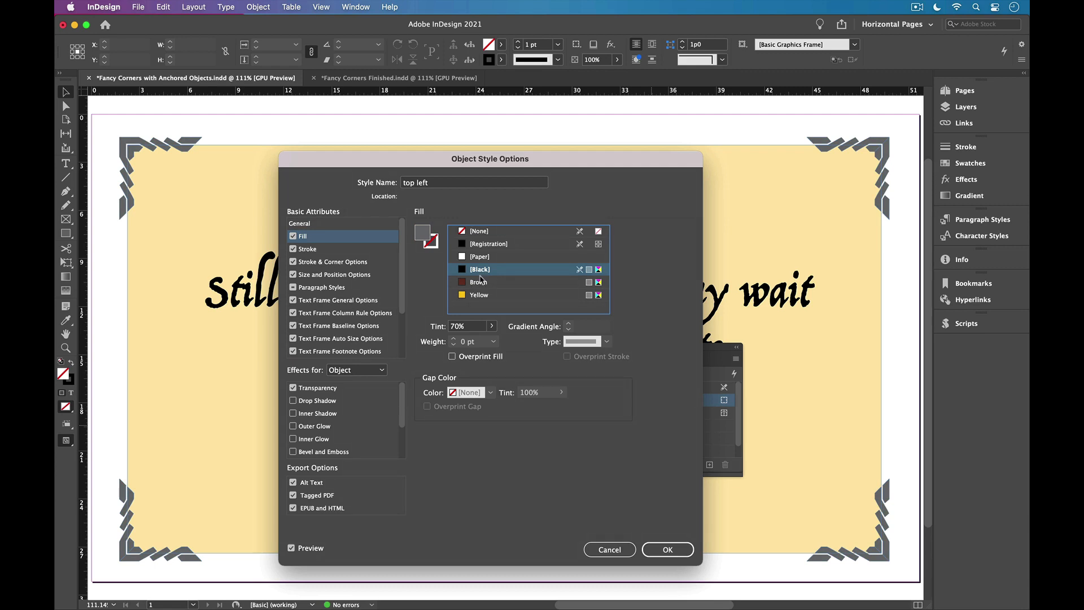
{"action": "left_click", "coordinate": [479, 282]}
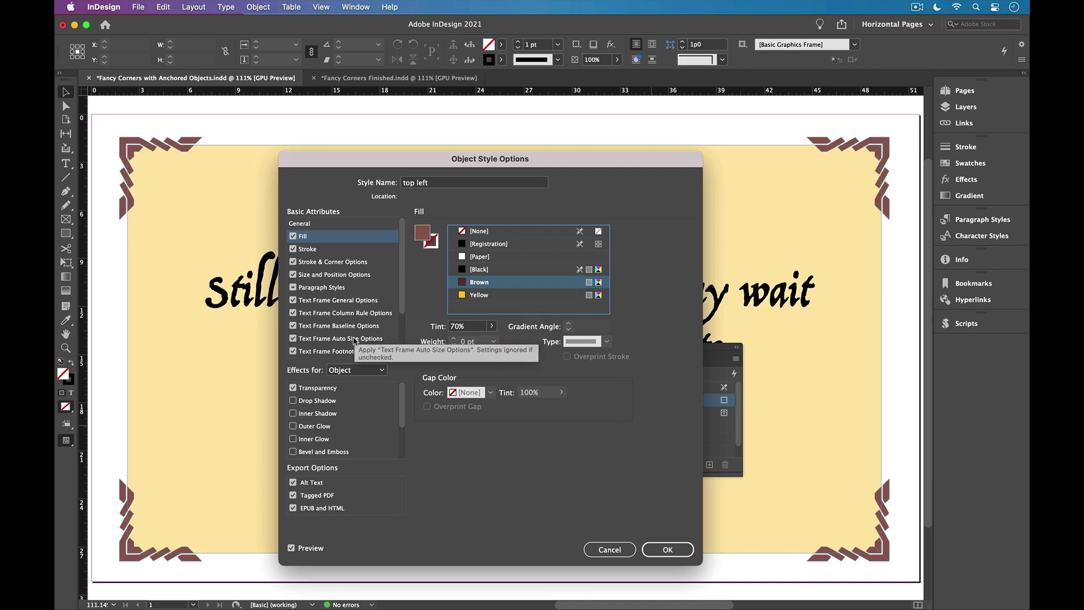
Enable a drop shadow with 40% opacity for the corner style
{"action": "left_click", "coordinate": [294, 400]}
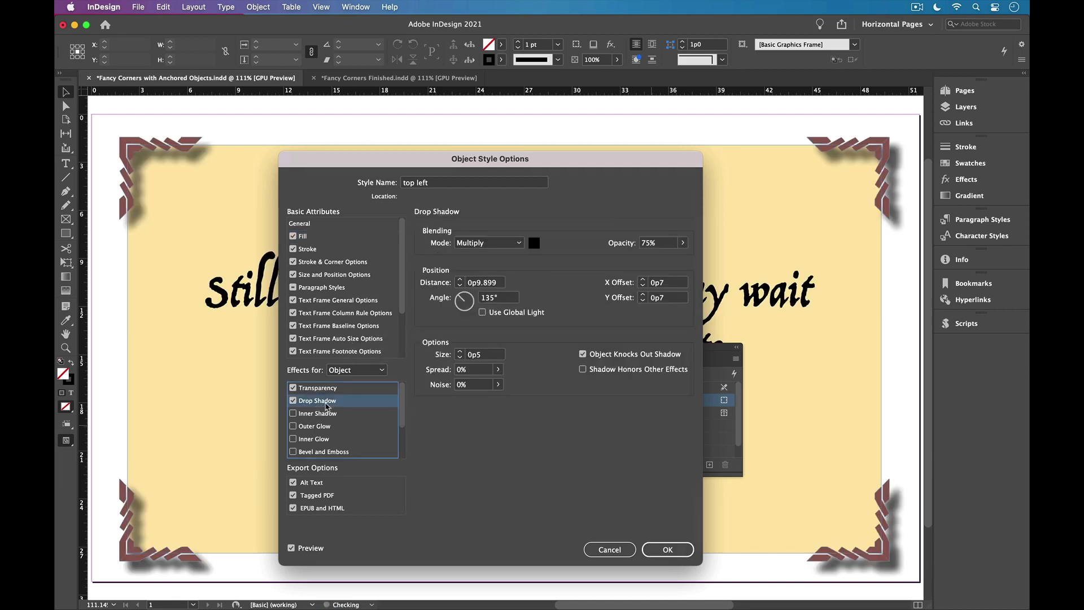
{"action": "left_click", "coordinate": [657, 243]}
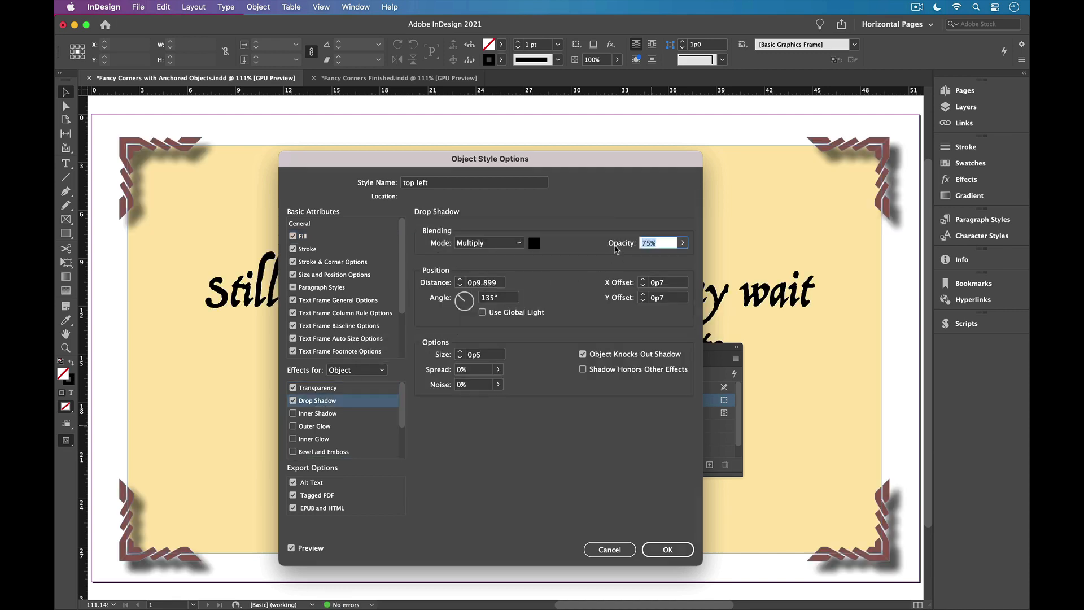
{"action": "type", "text": "40%"}
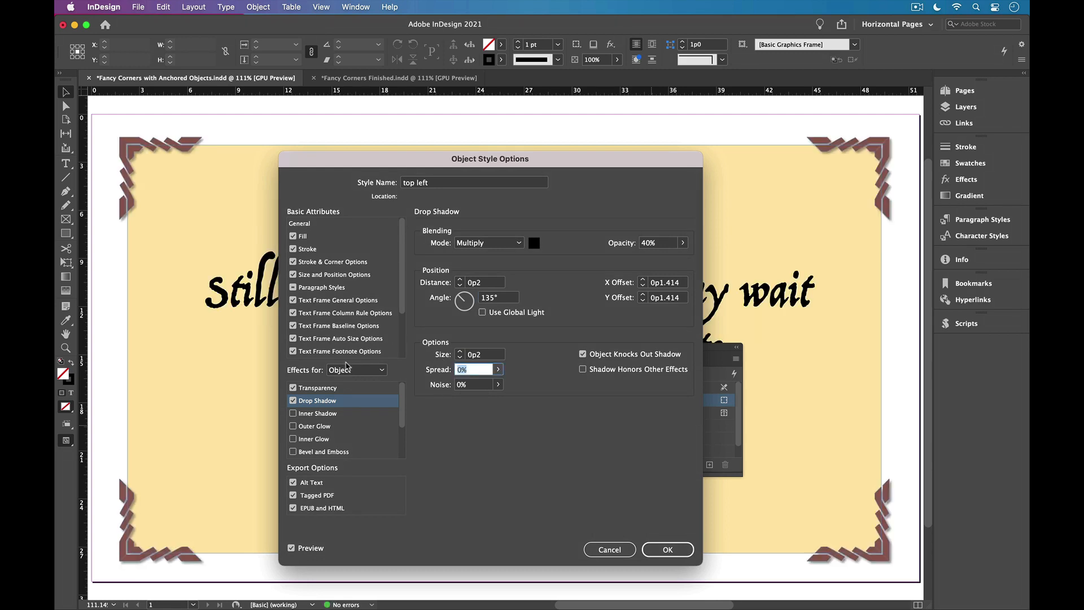
Enable bevel and emboss with size 0p2 and confirm the style changes
{"action": "left_click", "coordinate": [294, 451]}
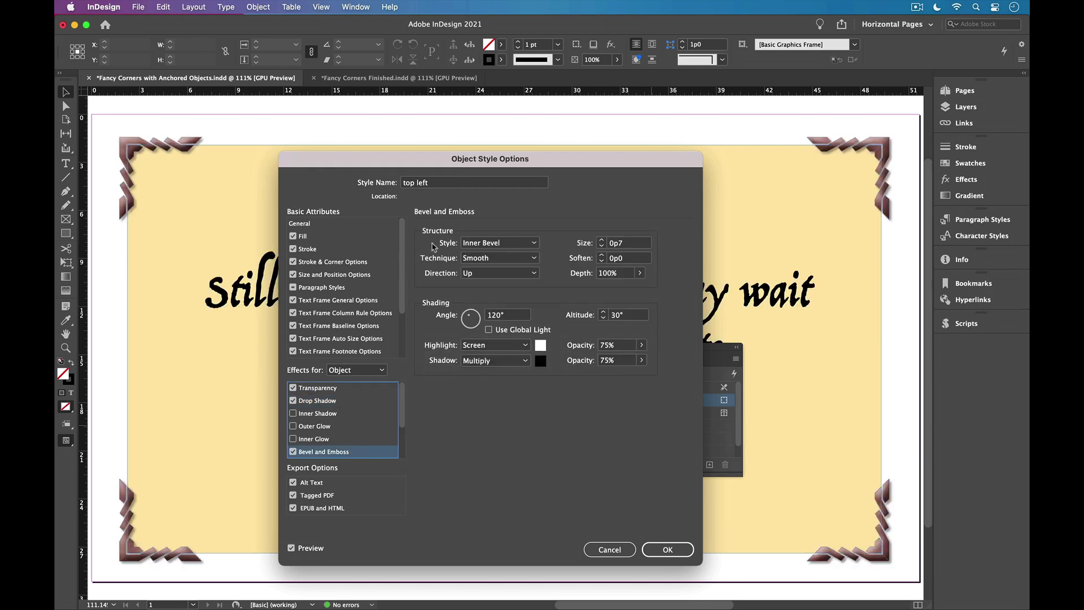
{"action": "left_click", "coordinate": [621, 242]}
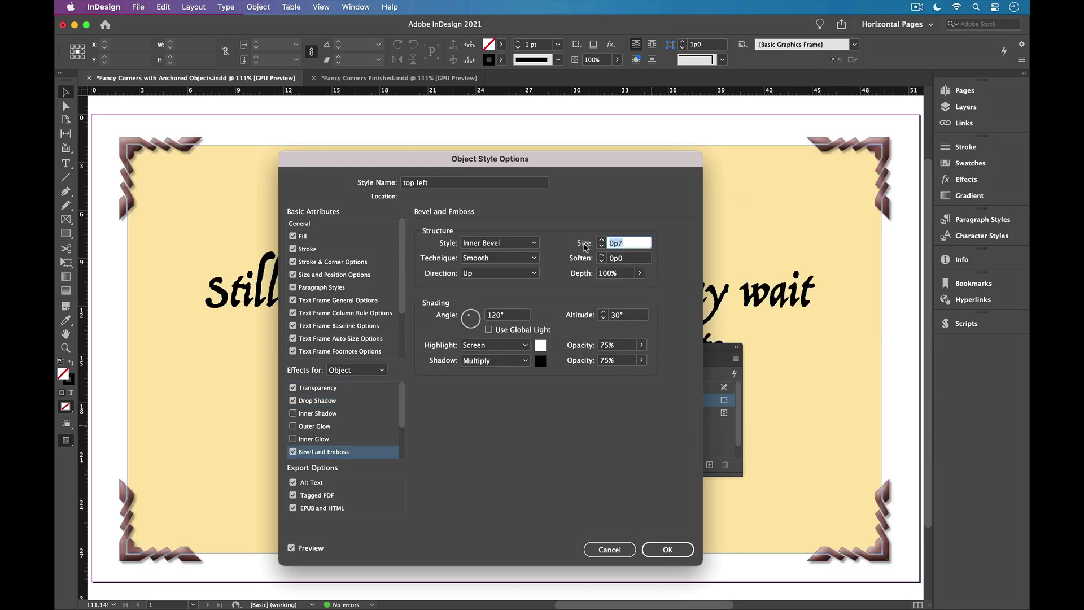
{"action": "type", "text": "p2"}
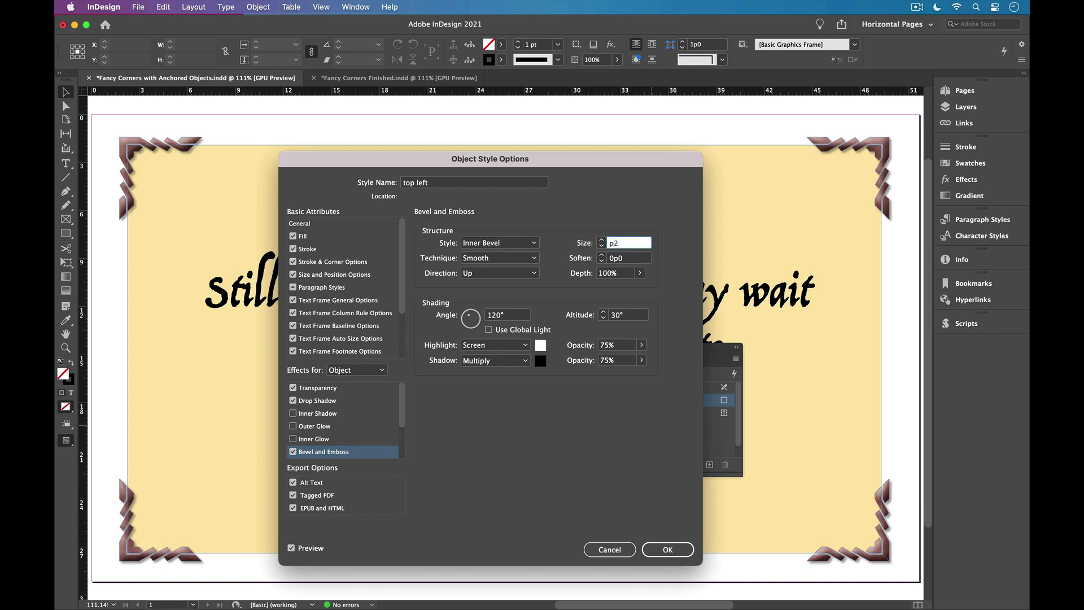
{"action": "key", "text": "Tab"}
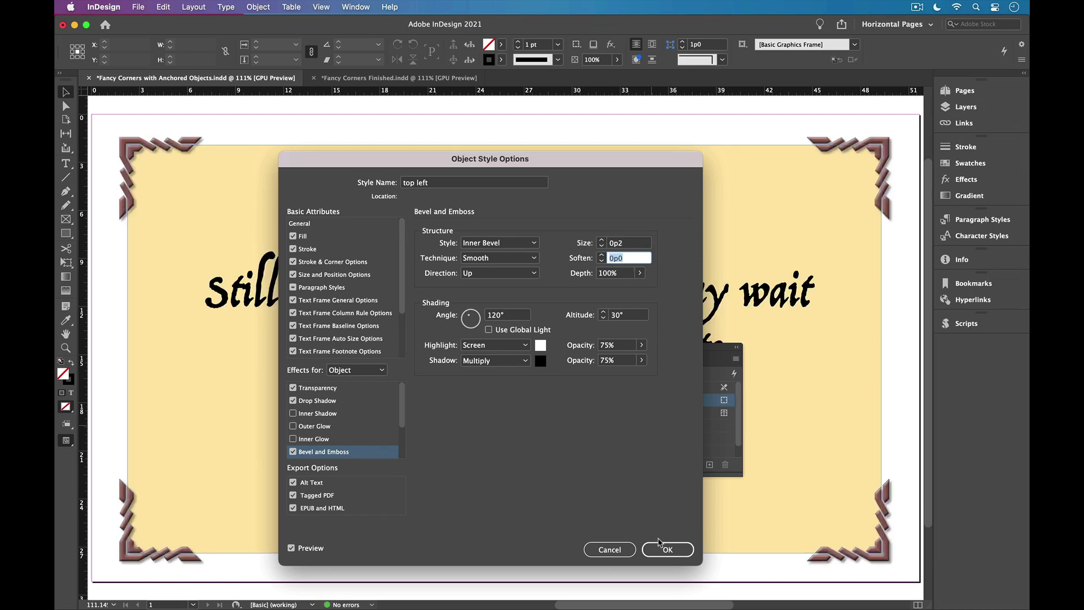
{"action": "left_click", "coordinate": [666, 549]}
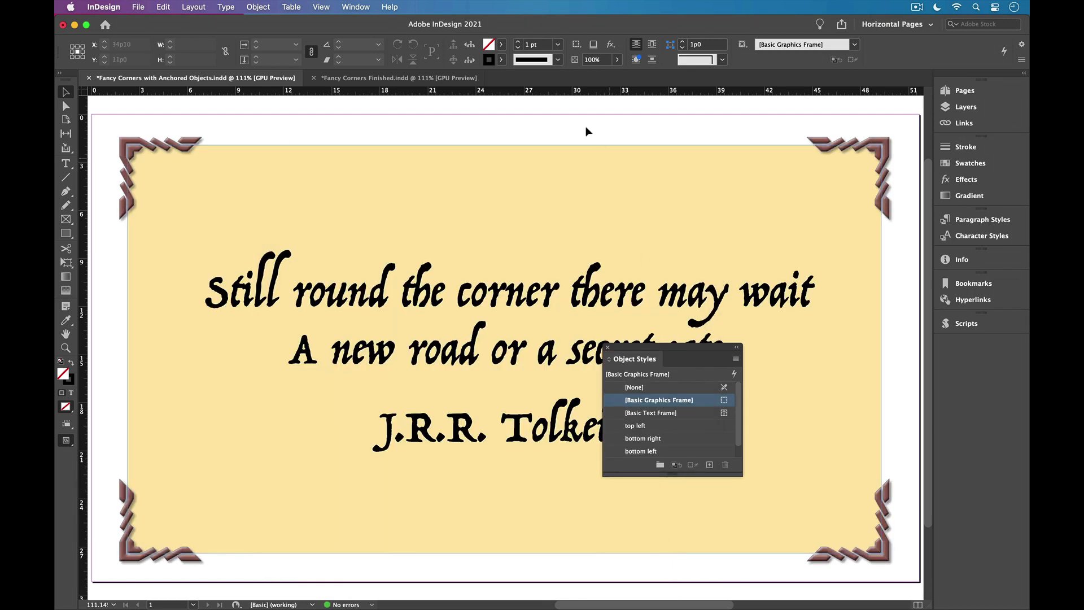